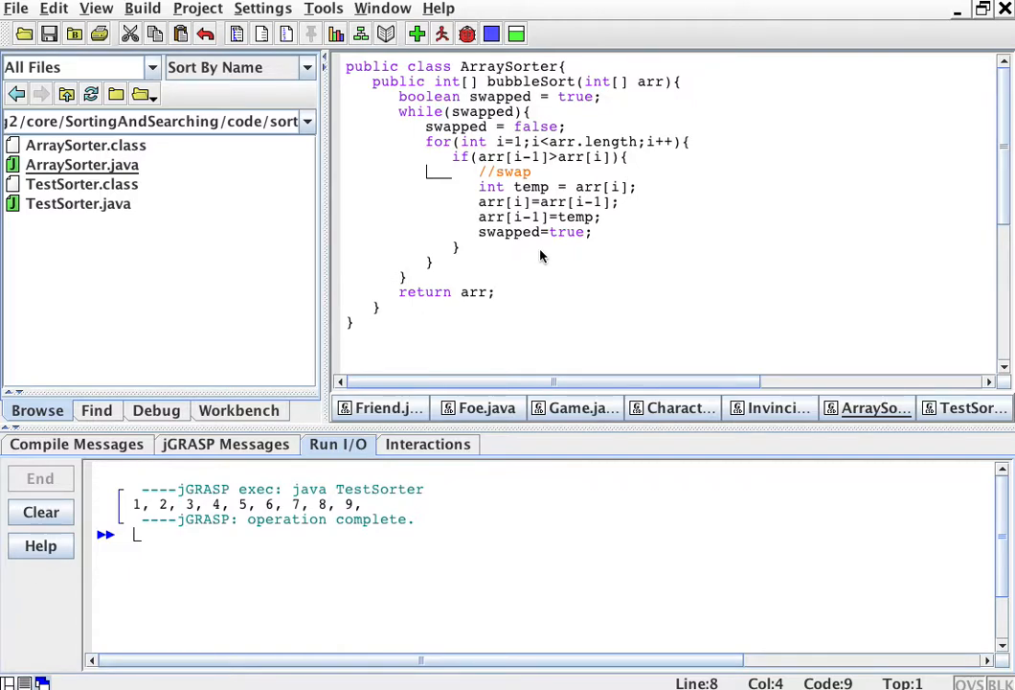
pyautogui.moveTo(375, 86)
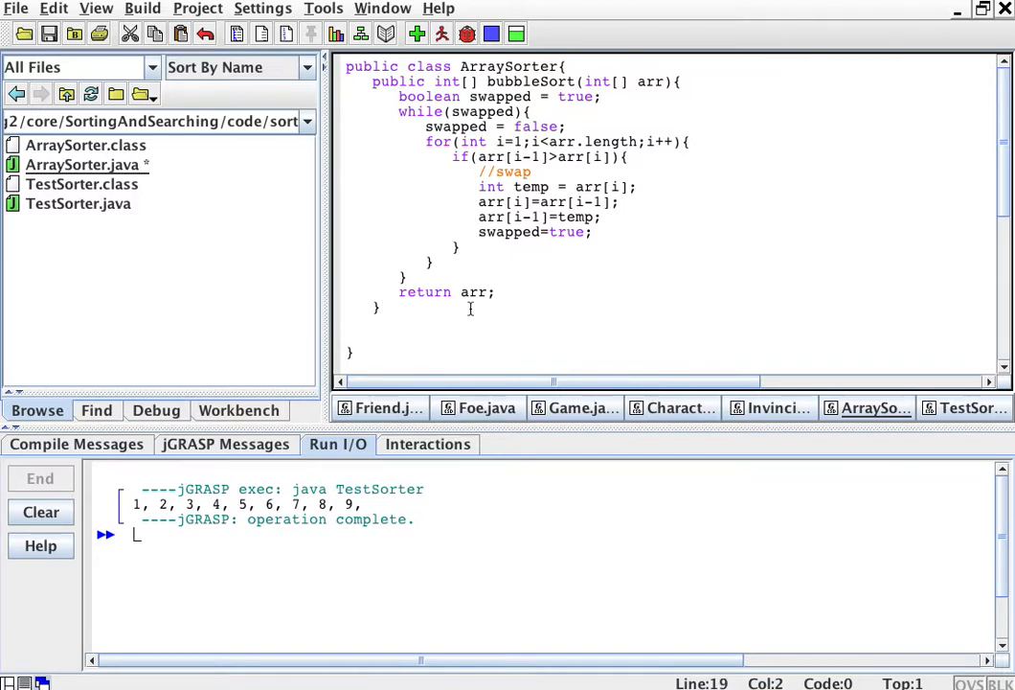
# Step: Write the signature public String[] bubbleSortStr(String[] arr){ with an empty body below bubbleSort
pyautogui.write('public')
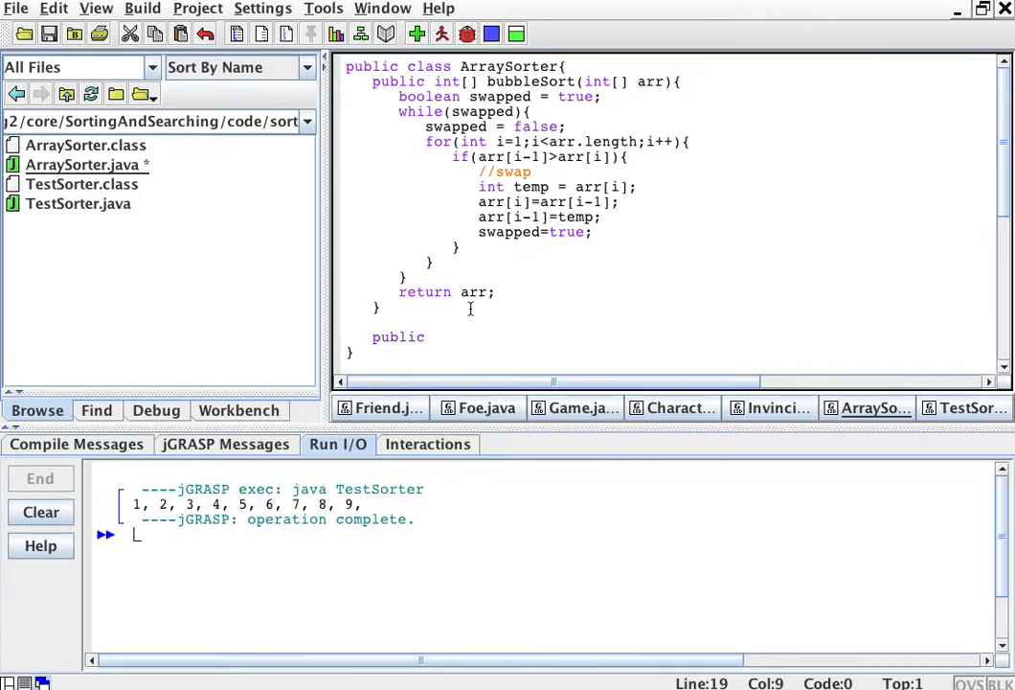
pyautogui.write('String')
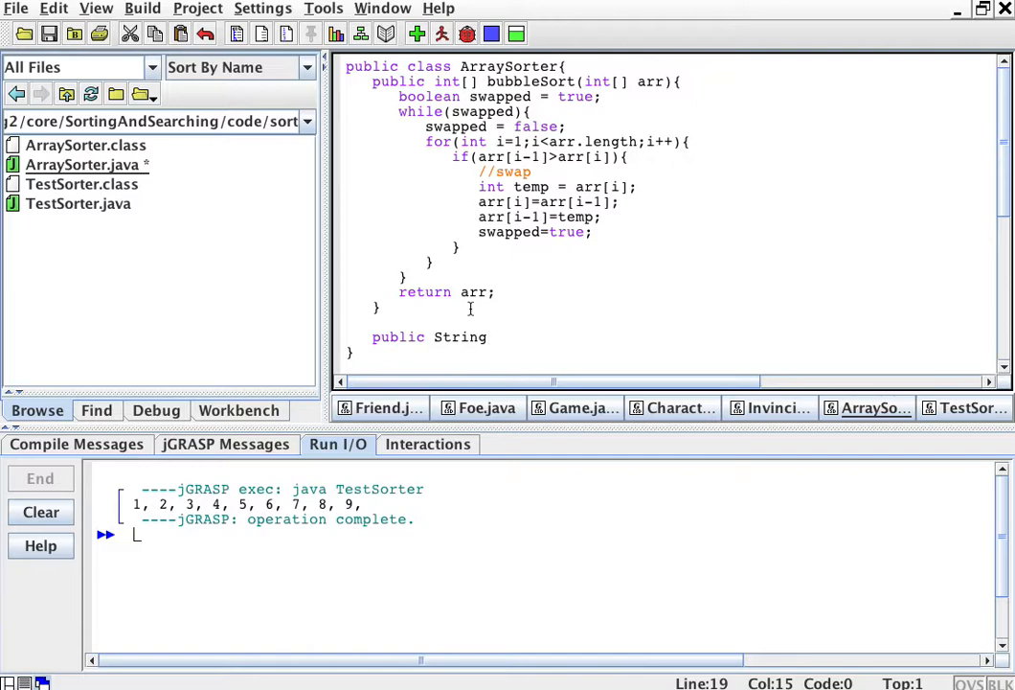
pyautogui.write('[]')
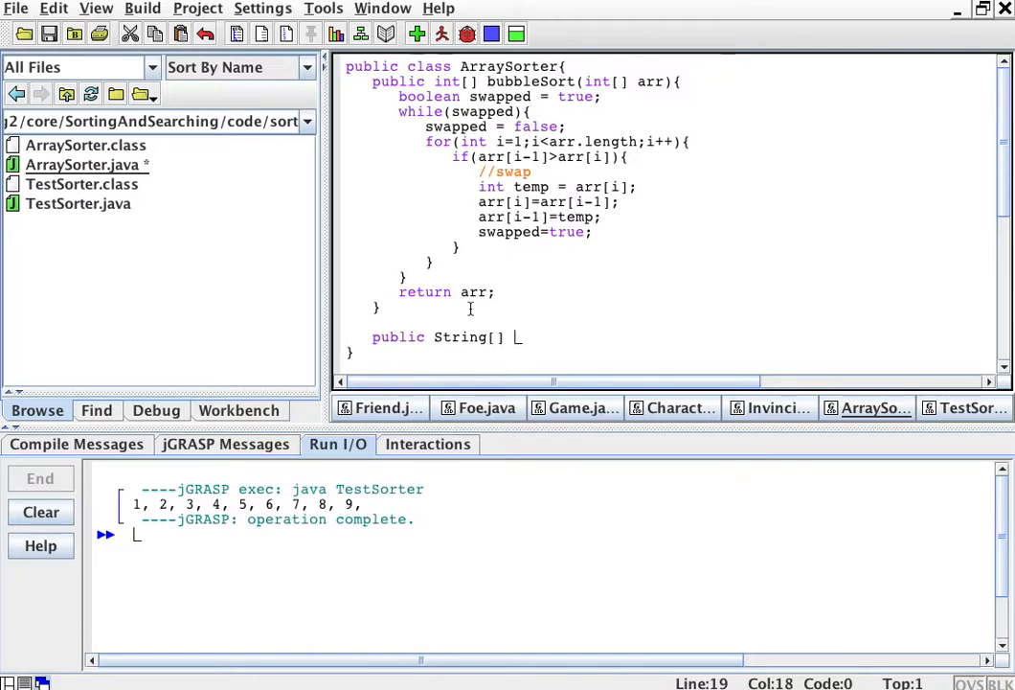
pyautogui.write('b')
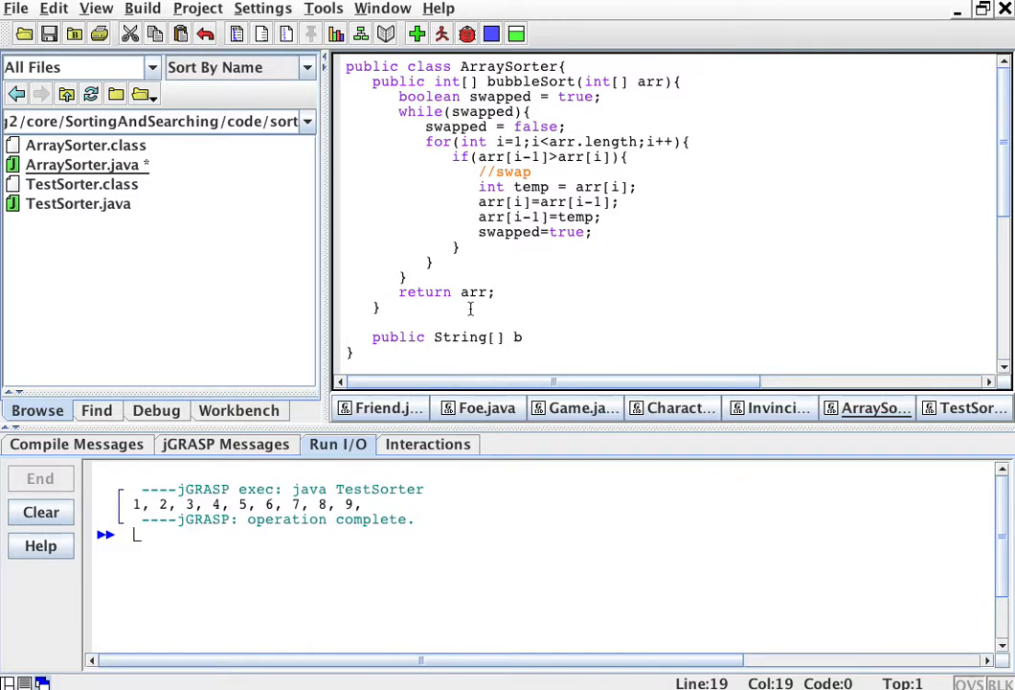
pyautogui.write('ubbl')
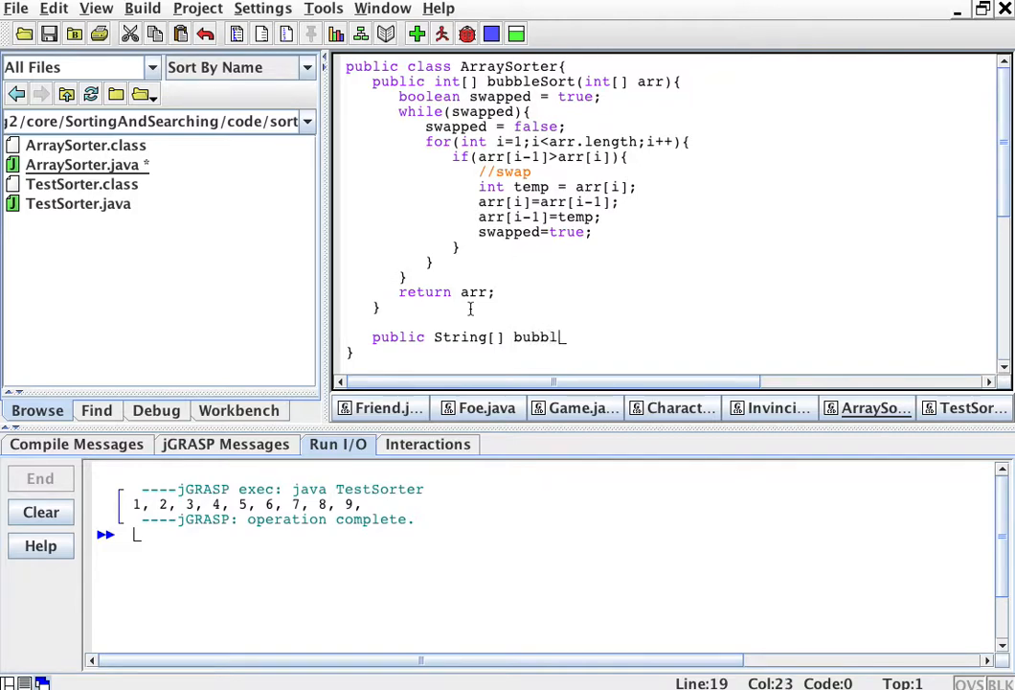
pyautogui.write('eSort')
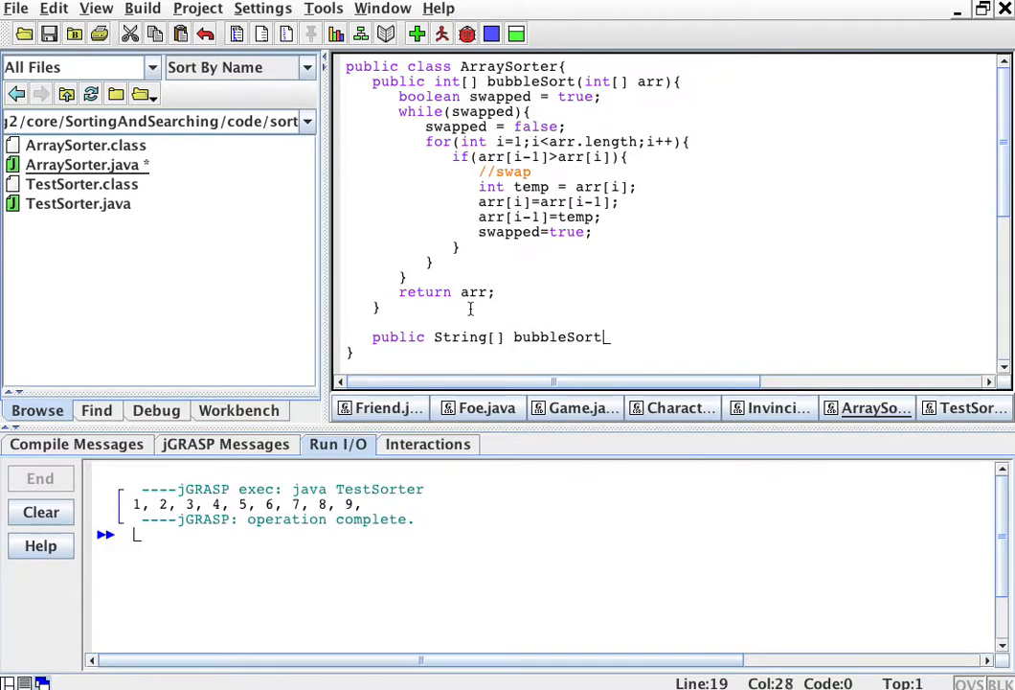
pyautogui.write('Str(')
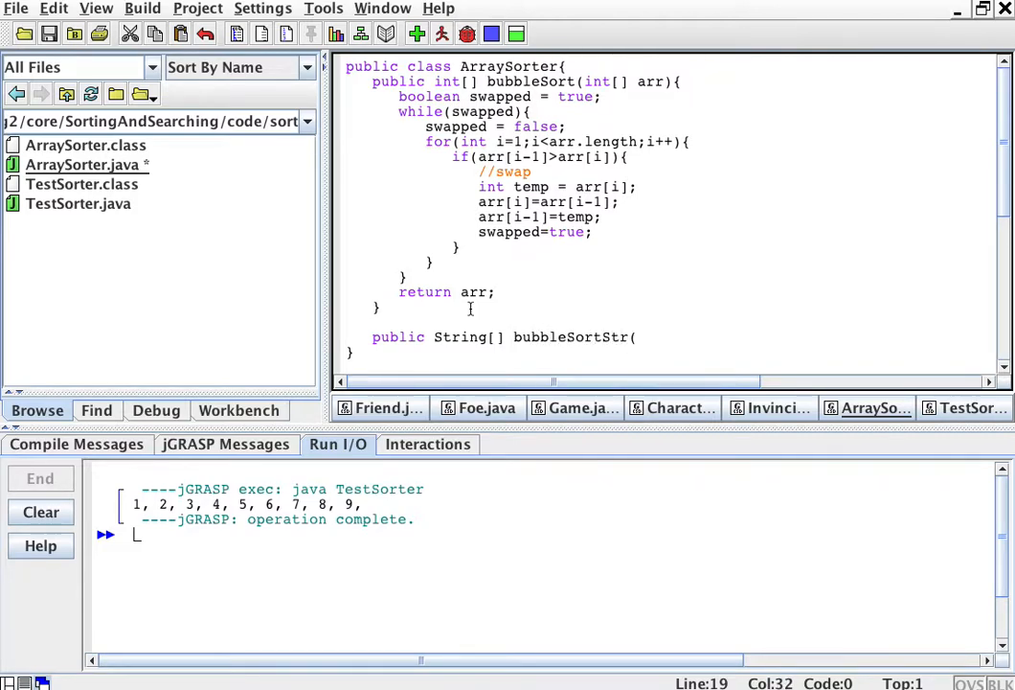
pyautogui.write('String[]')
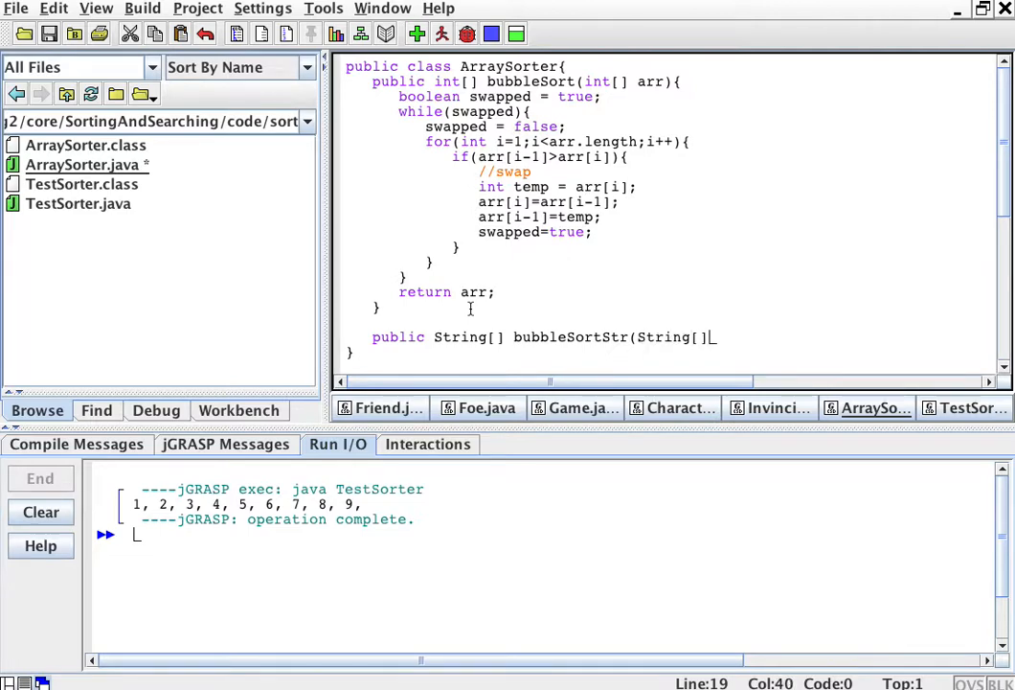
pyautogui.write('arr){')
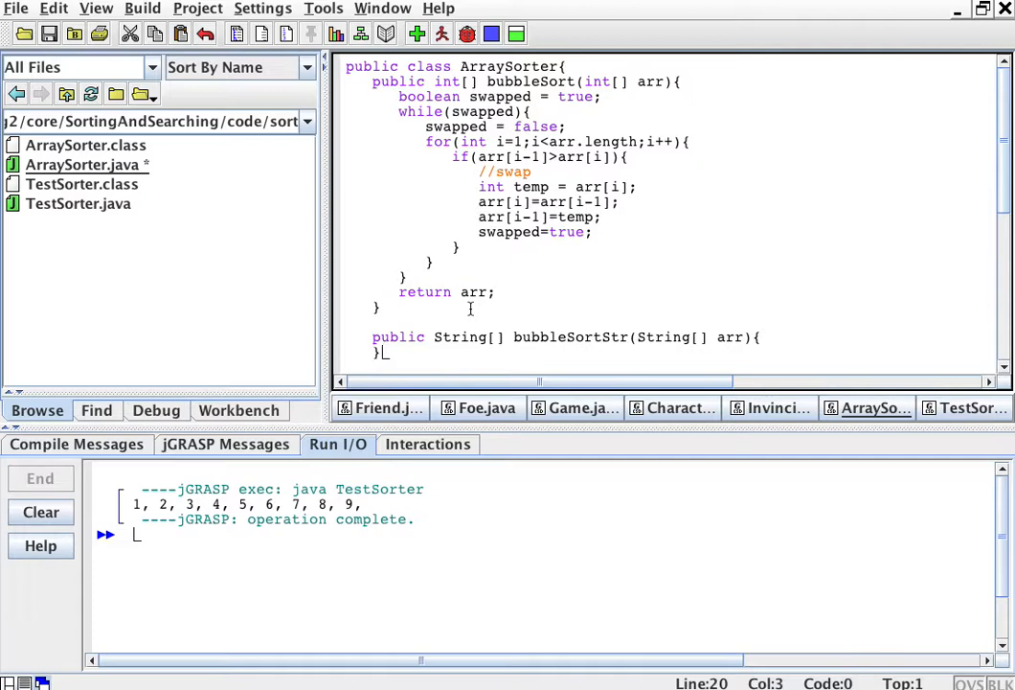
pyautogui.scroll(-3)
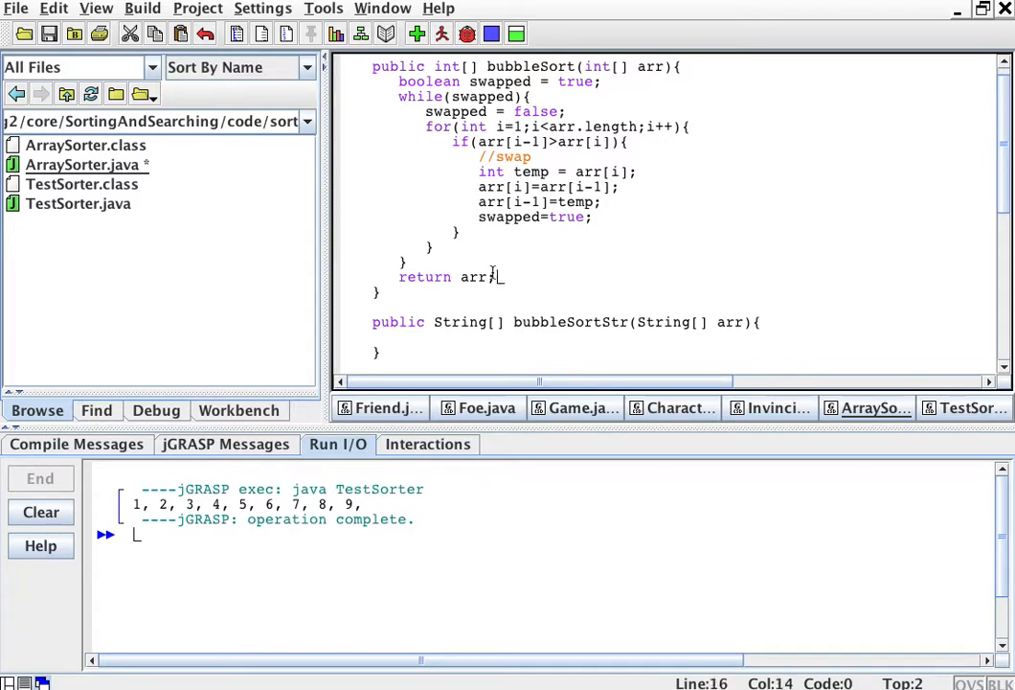
# Step: Copy the bubbleSort loop body into bubbleSortStr, still using int temp
pyautogui.moveTo(396, 81); pyautogui.dragTo(494, 276)
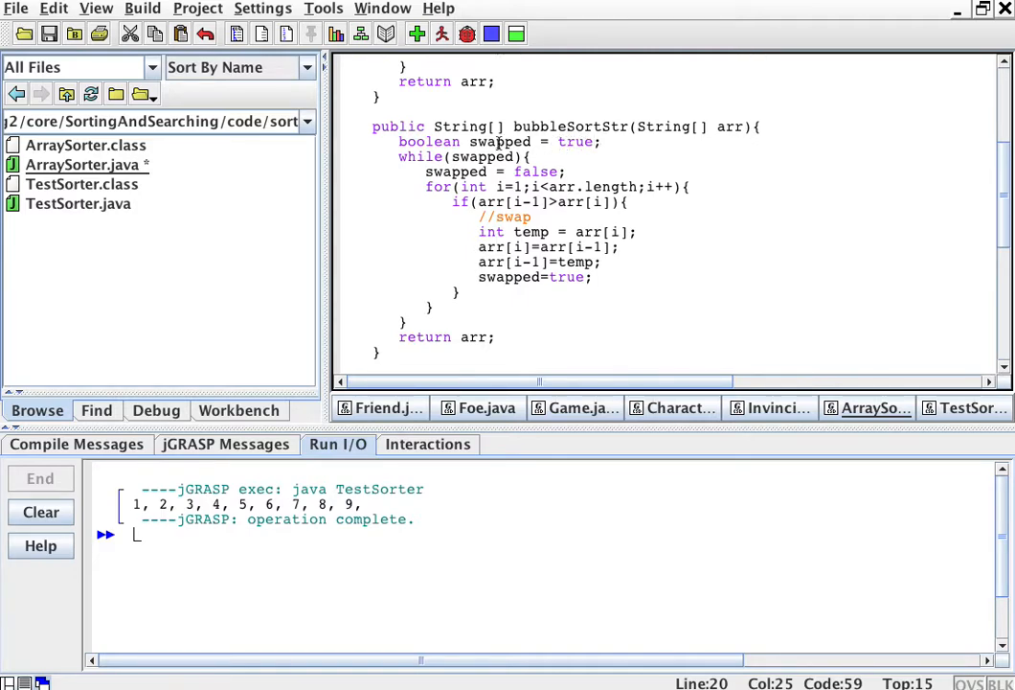
pyautogui.doubleClick(483, 157)
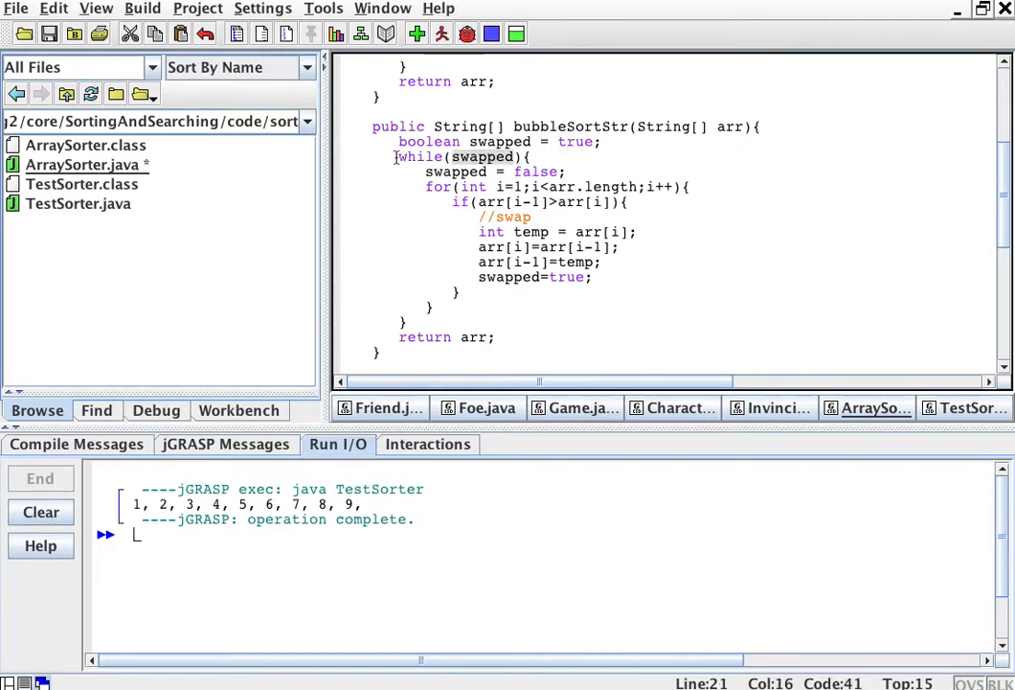
pyautogui.moveTo(425, 172)
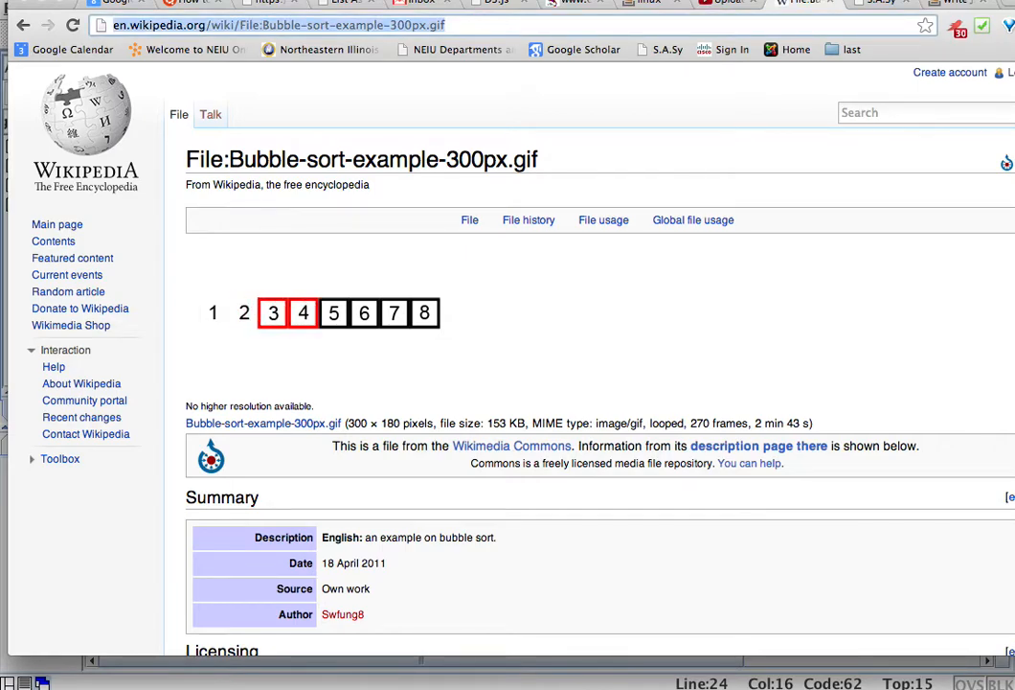
# Step: Search Google for "String api" and reach the docs.oracle.com String result
pyautogui.write('String api')
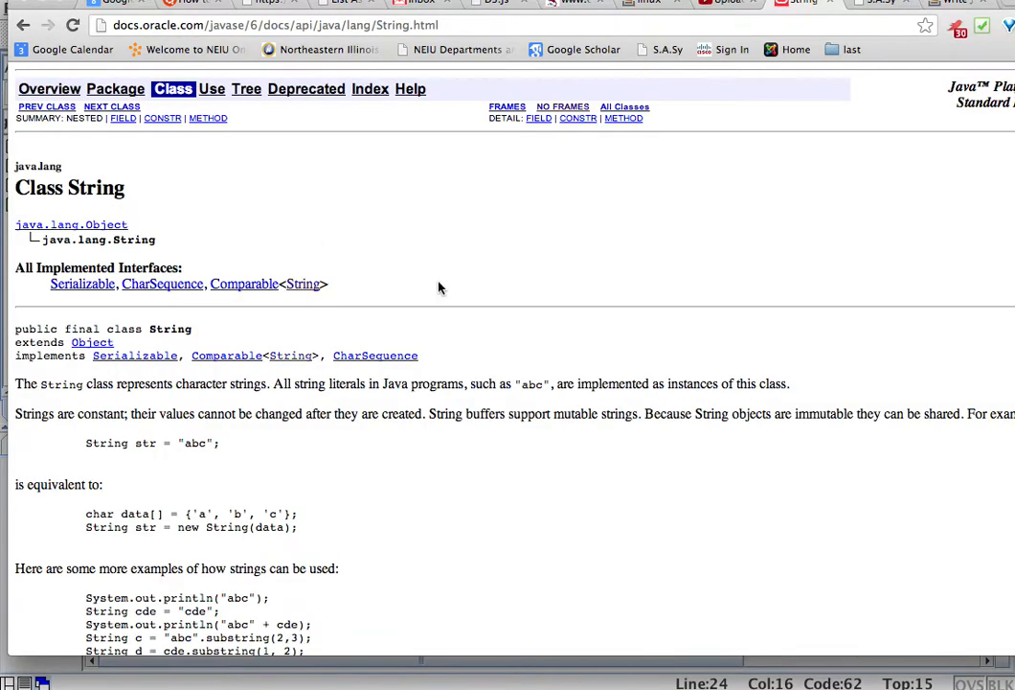
pyautogui.scroll(-3)
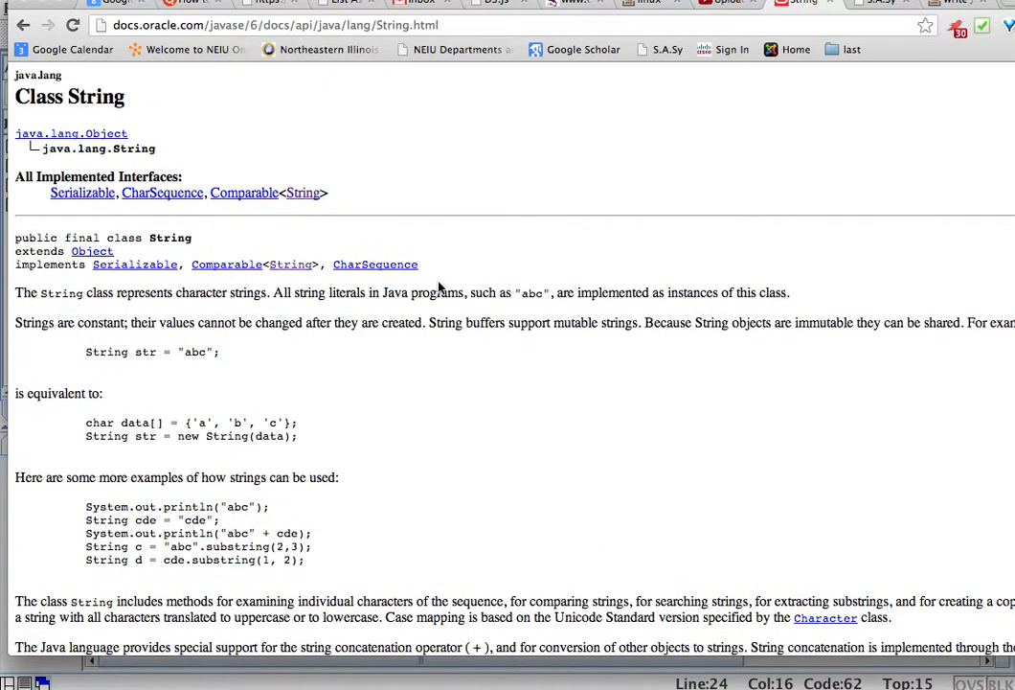
pyautogui.scroll(-3)
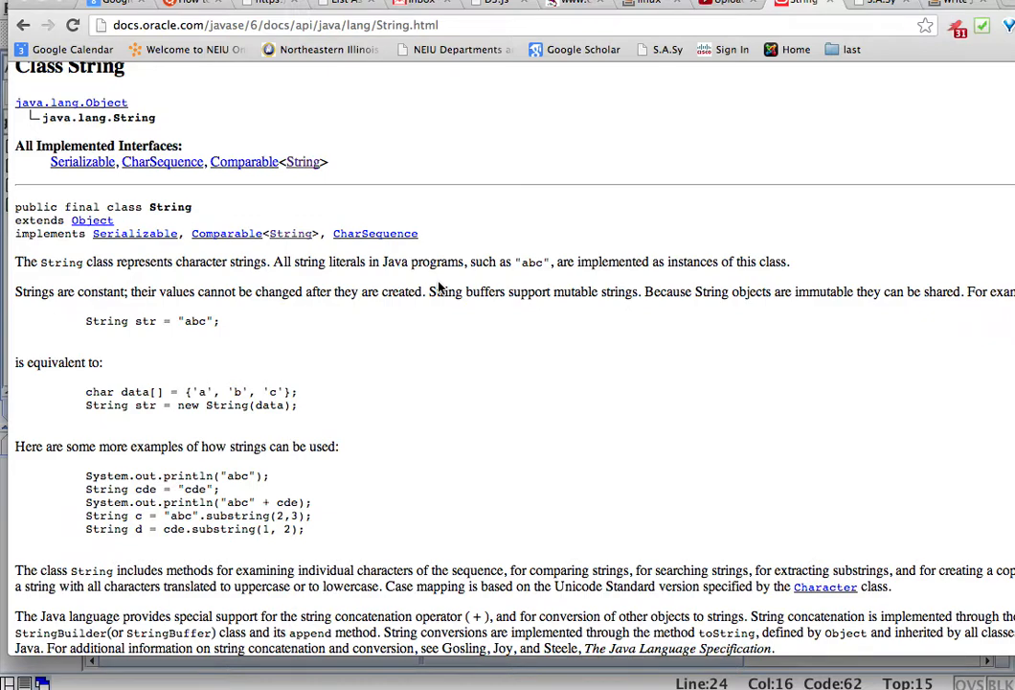
pyautogui.moveTo(320, 219)
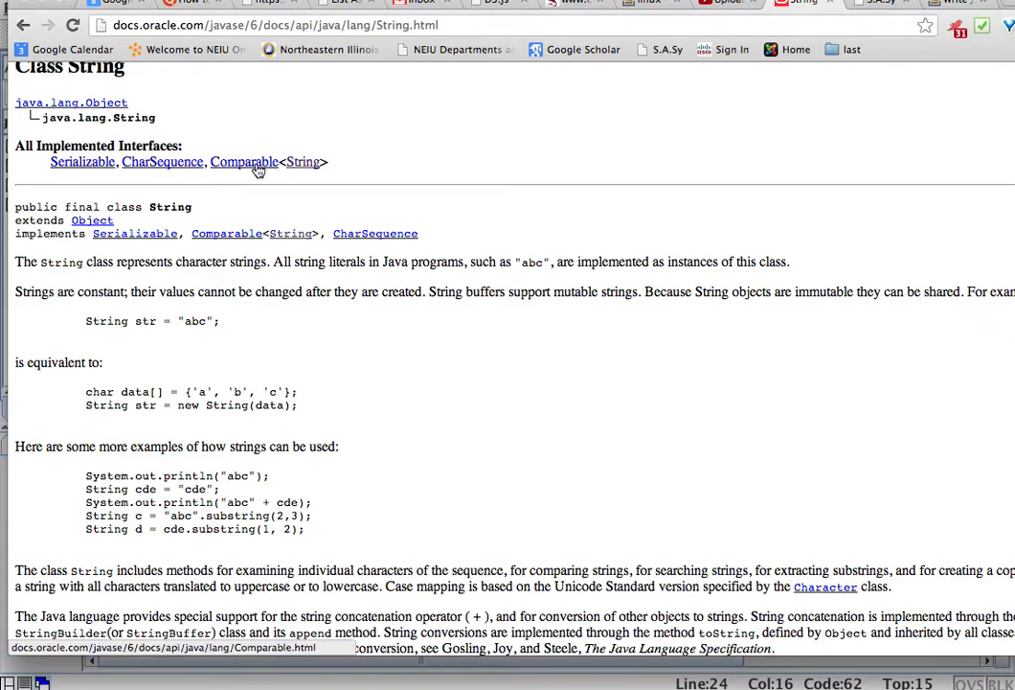
# Step: Scroll the String documentation down to the method summary where compareTo appears
pyautogui.scroll(-3)
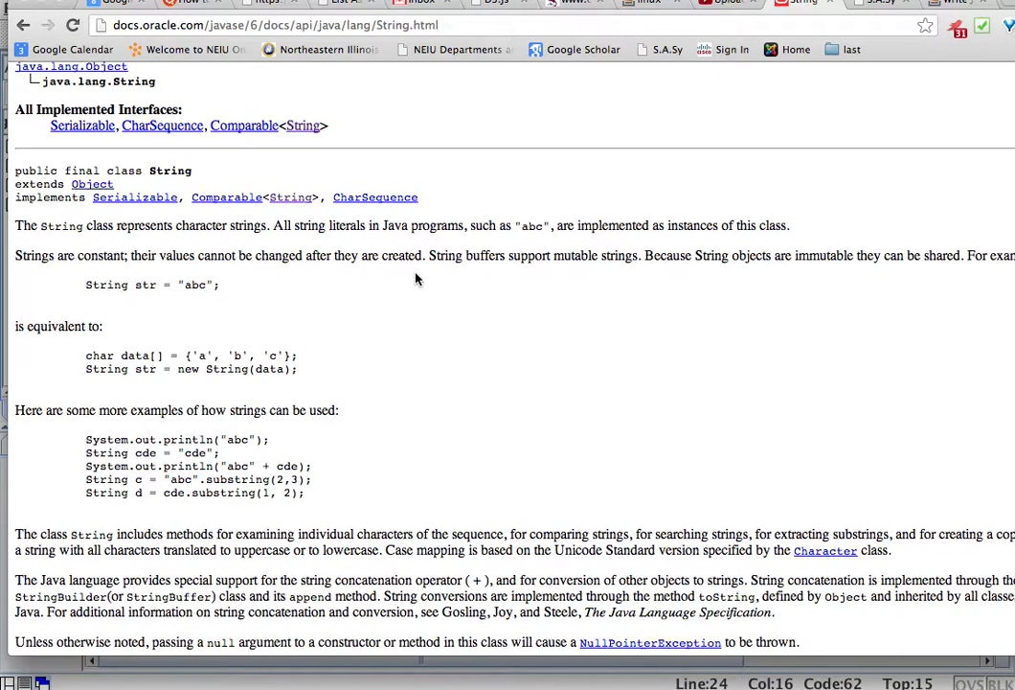
pyautogui.scroll(-3)
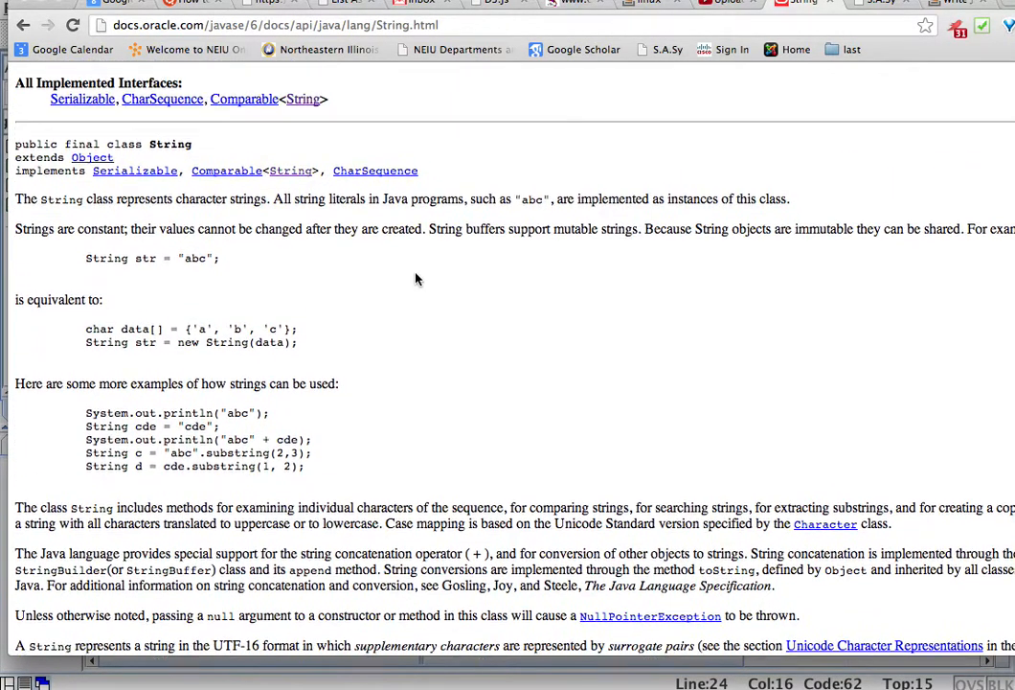
pyautogui.scroll(-3)
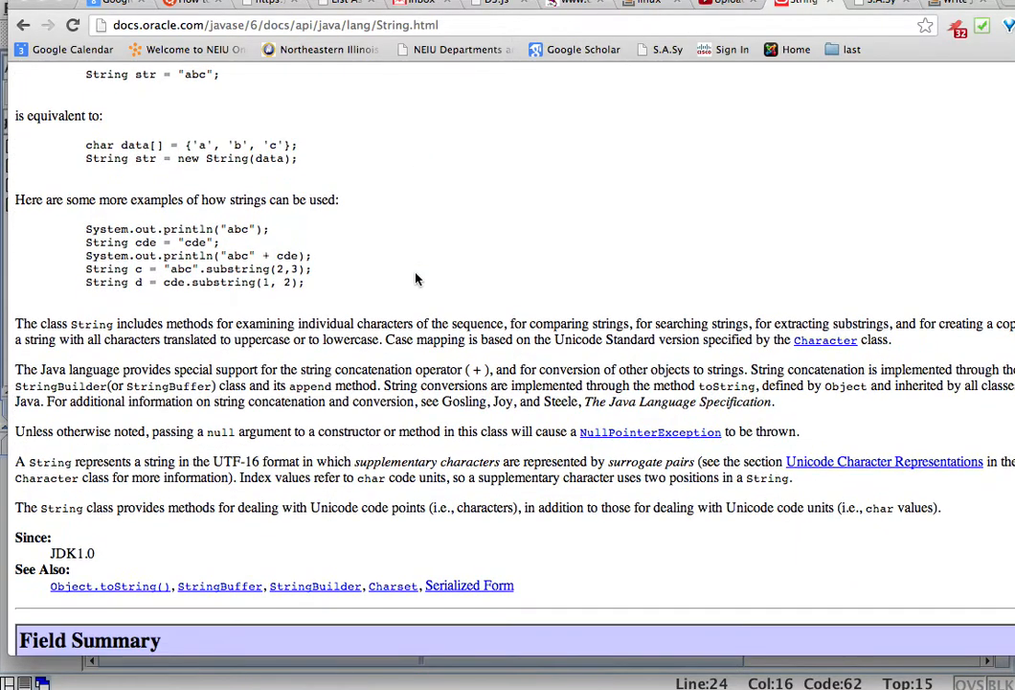
pyautogui.scroll(-3)
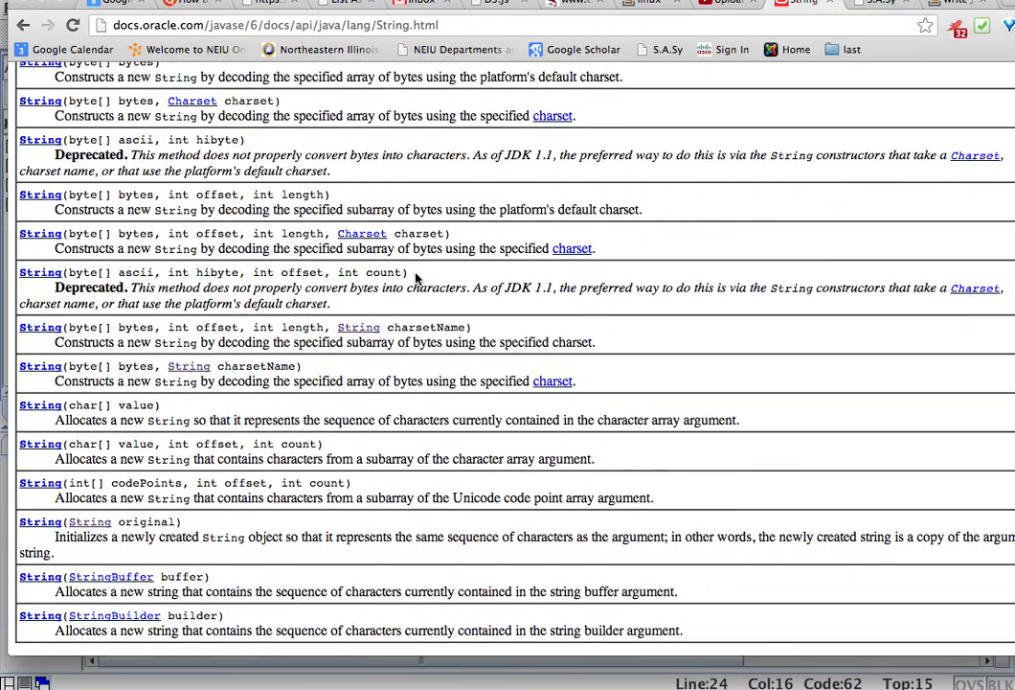
pyautogui.scroll(-3)
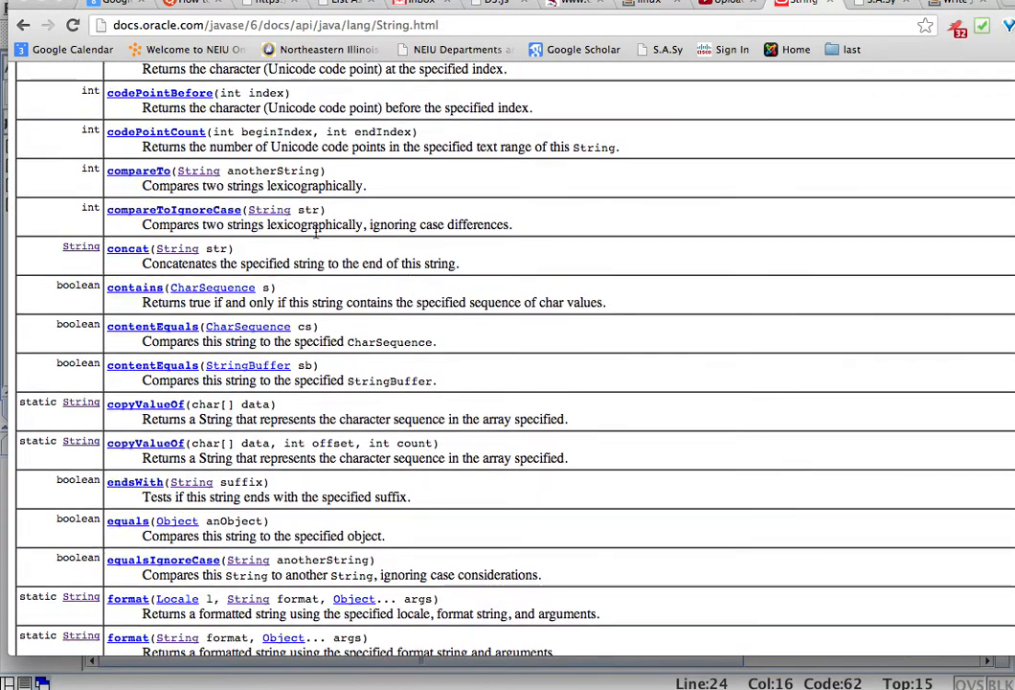
pyautogui.moveTo(138, 171)
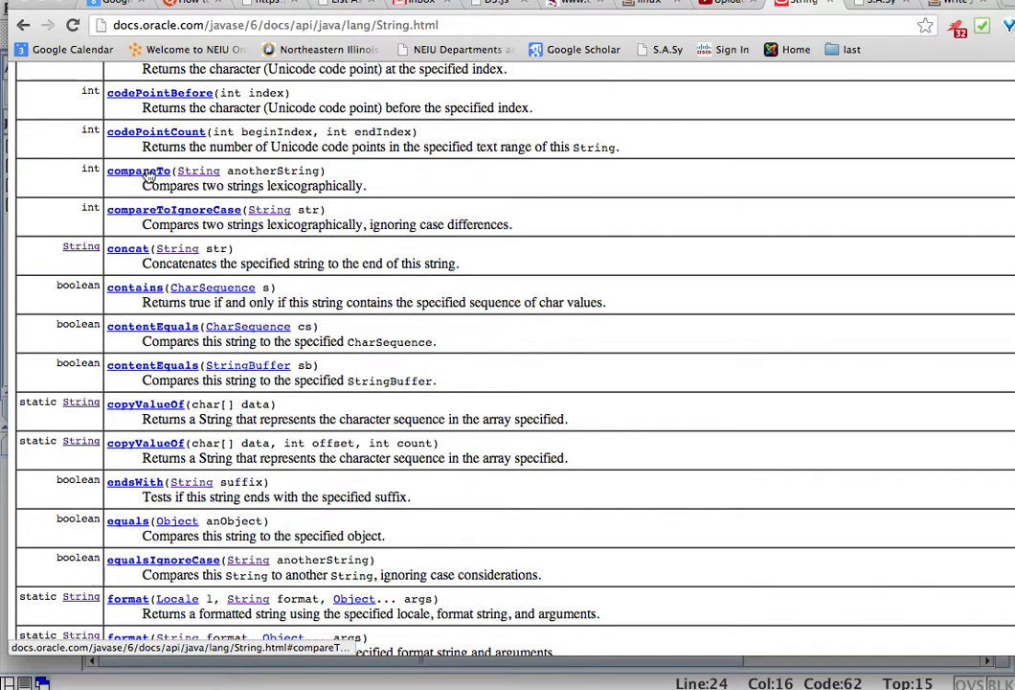
# Step: Read the full compareTo description, highlighting anotherString and the negative/lexicographically-less return clauses
pyautogui.click(138, 171)
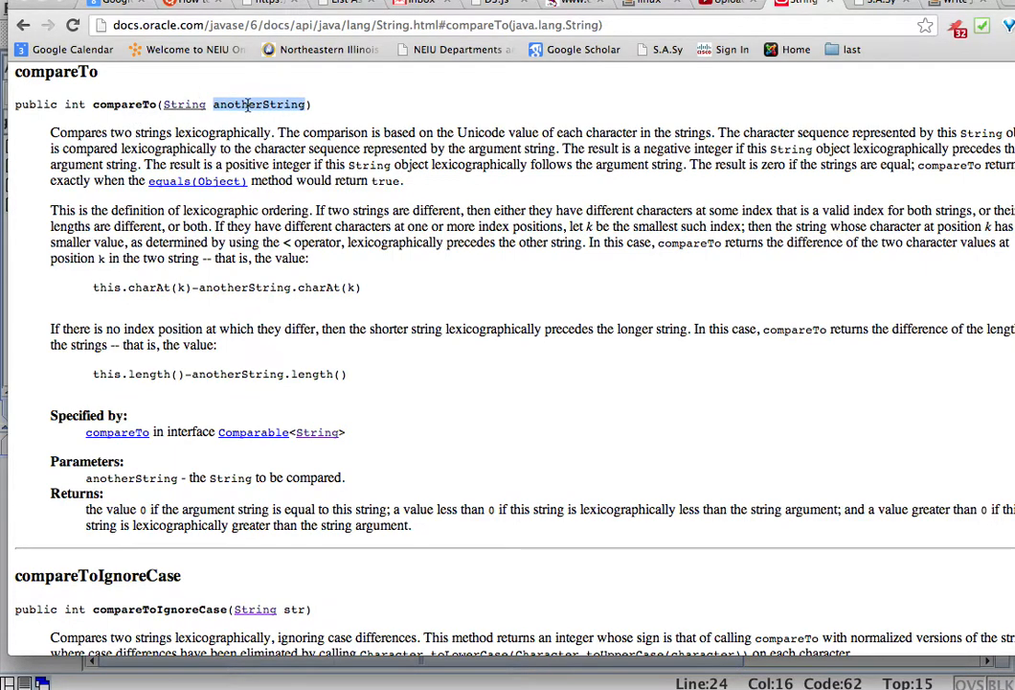
pyautogui.doubleClick(267, 104)
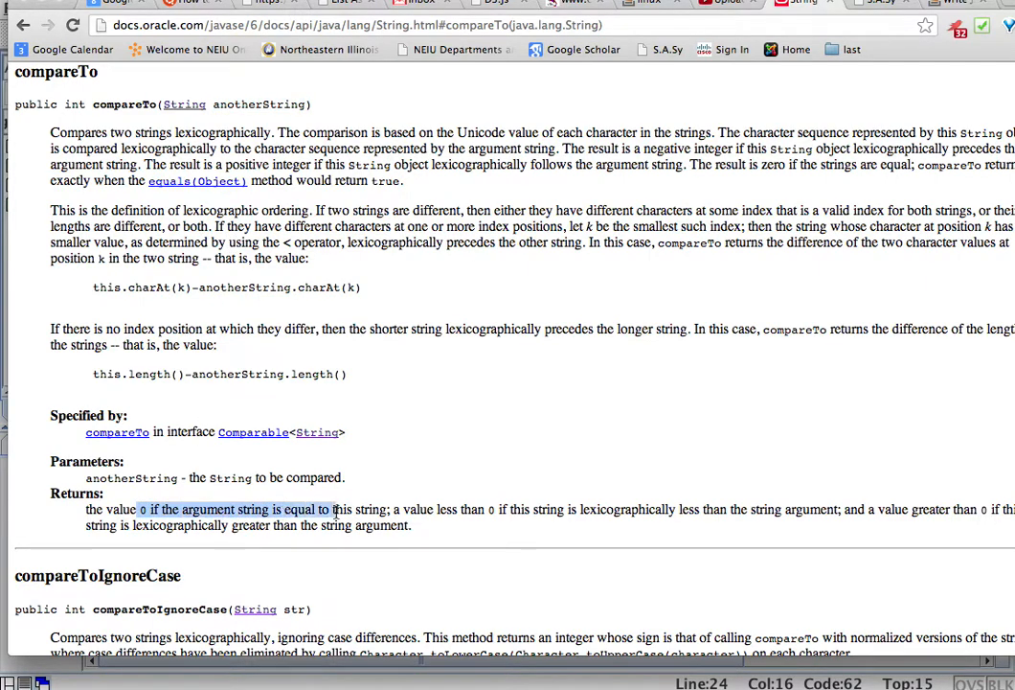
pyautogui.moveTo(372, 513)
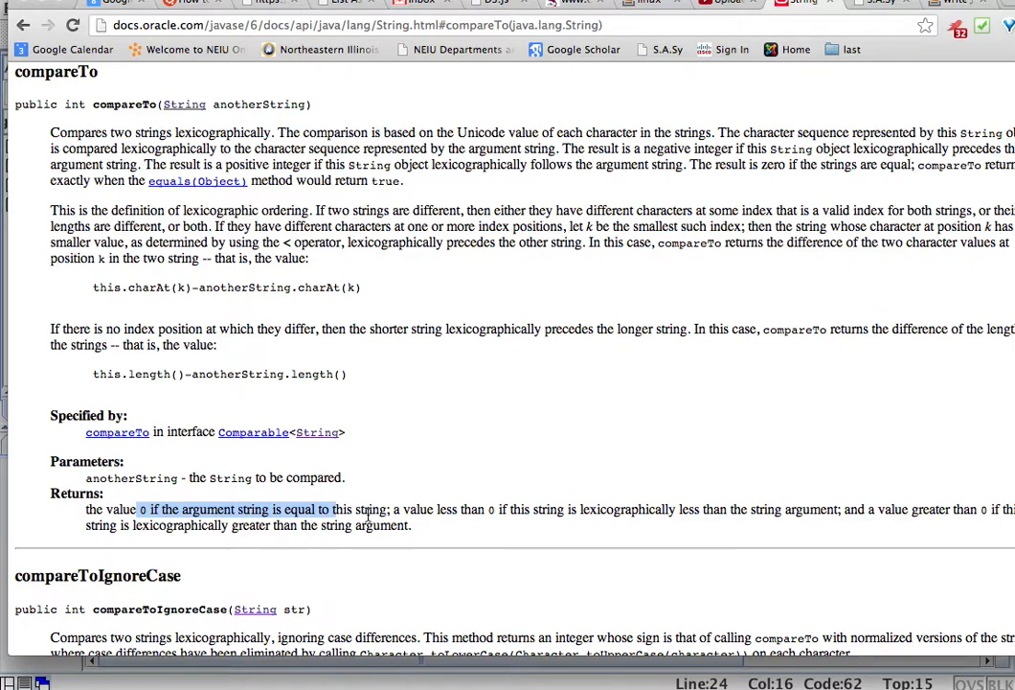
pyautogui.moveTo(391, 513)
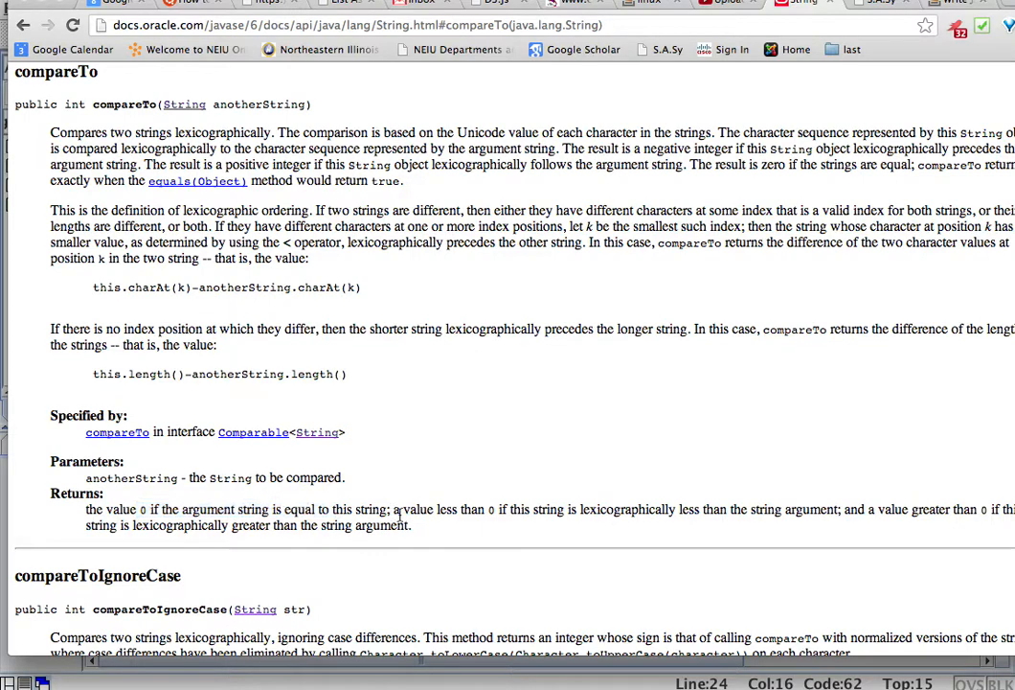
pyautogui.moveTo(395, 509); pyautogui.dragTo(686, 510)
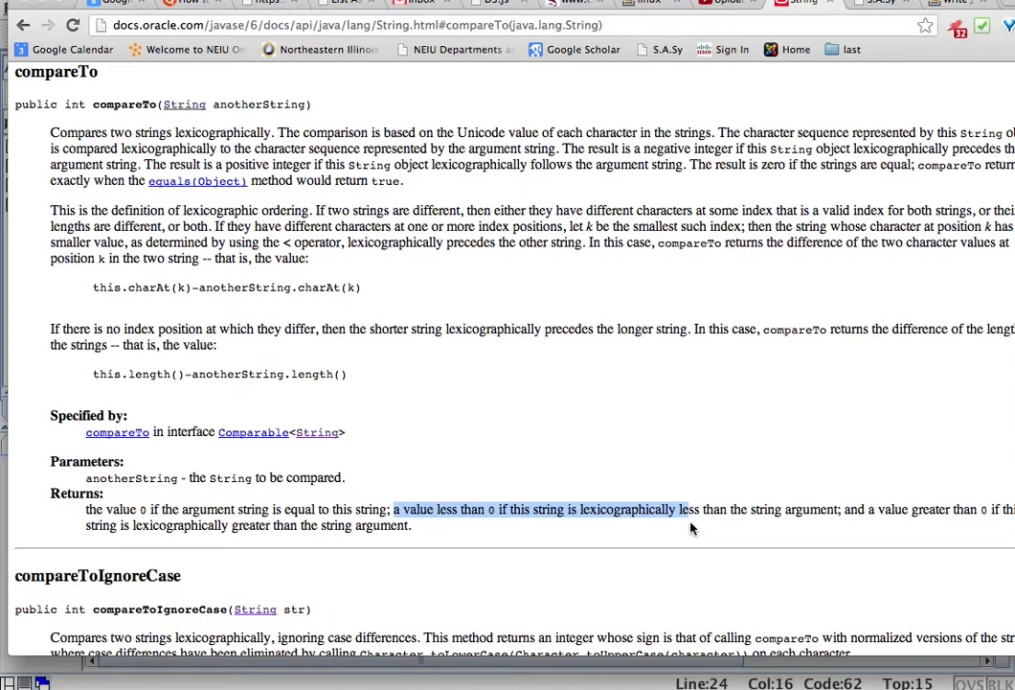
pyautogui.moveTo(659, 519)
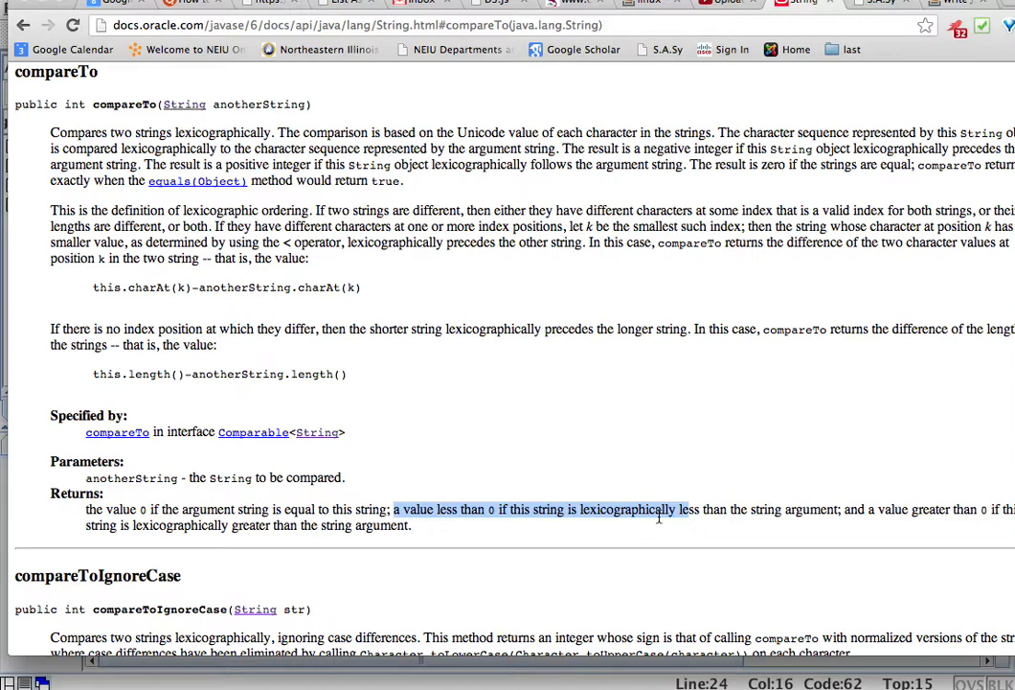
pyautogui.moveTo(866, 510); pyautogui.dragTo(977, 509)
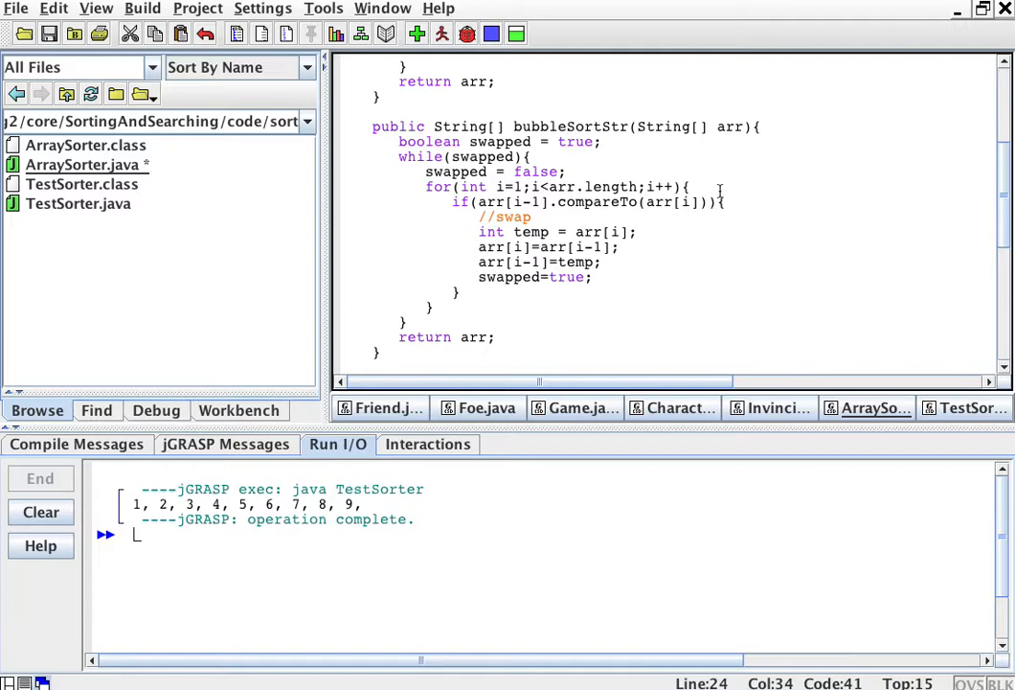
pyautogui.moveTo(854, 138)
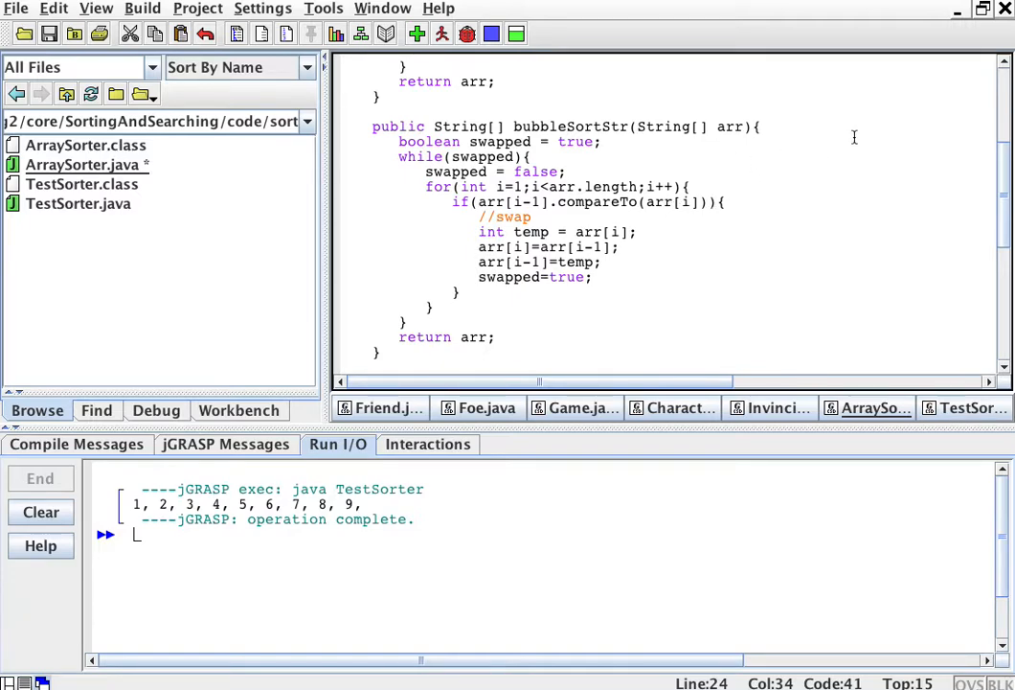
# Step: Make the comparison arr[i-1].compareTo(arr[i])>0 and change the temporary to String temp
pyautogui.write('>0')
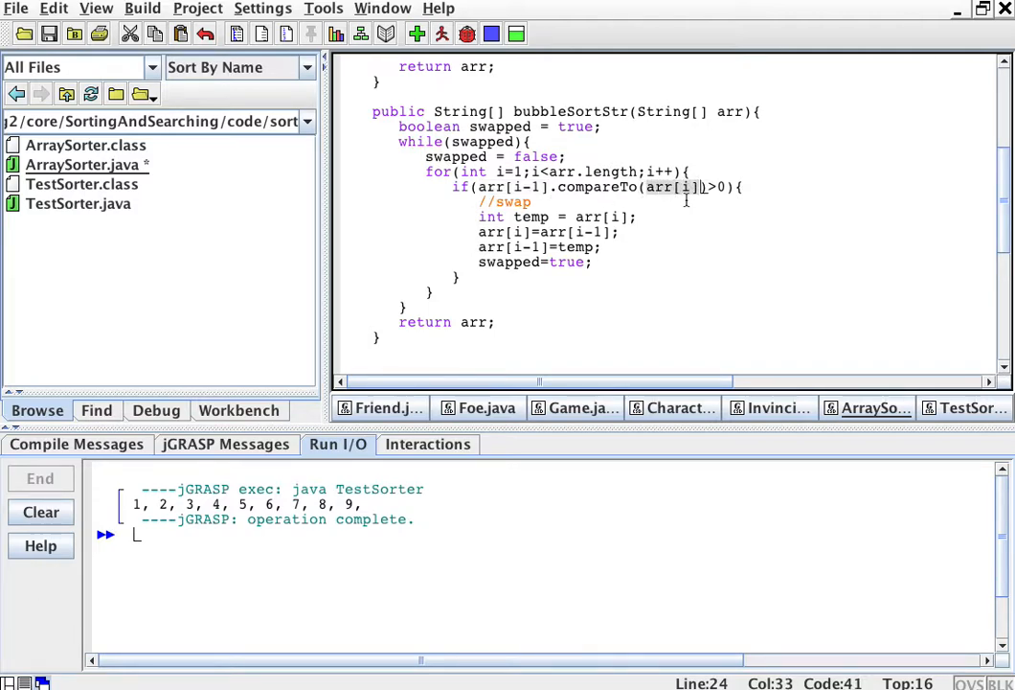
pyautogui.moveTo(596, 189)
pyautogui.write('S')
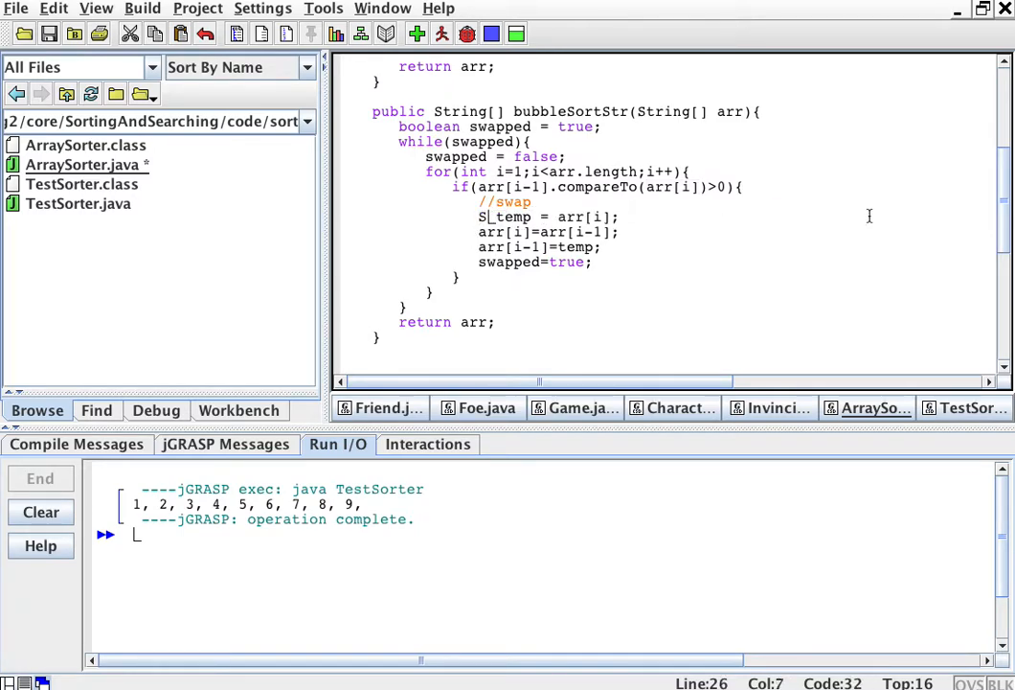
pyautogui.write('tring')
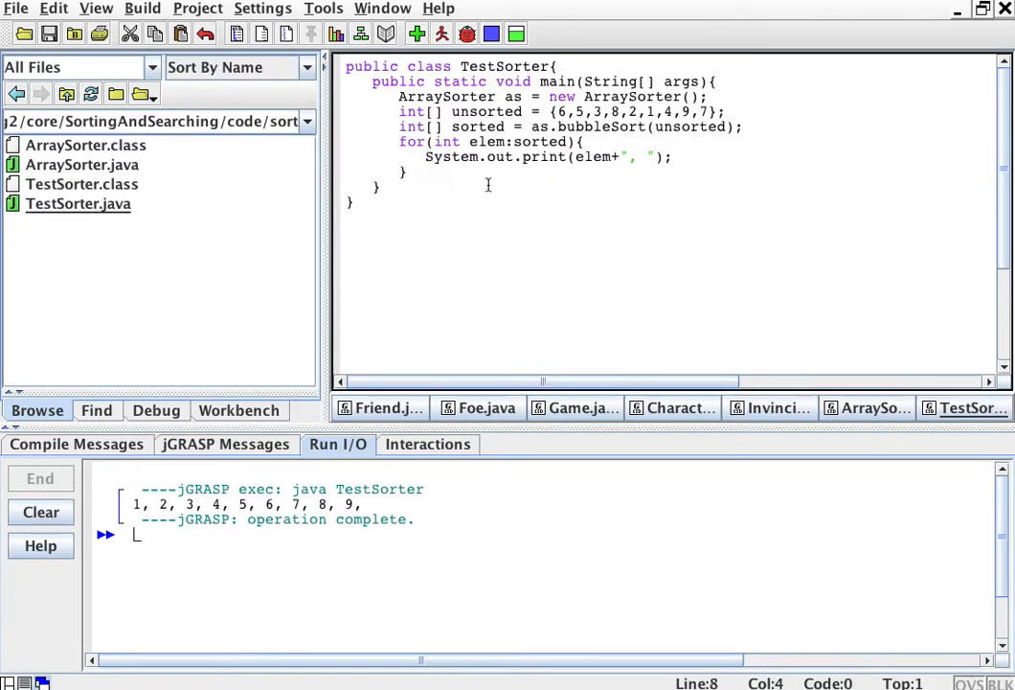
pyautogui.moveTo(494, 184)
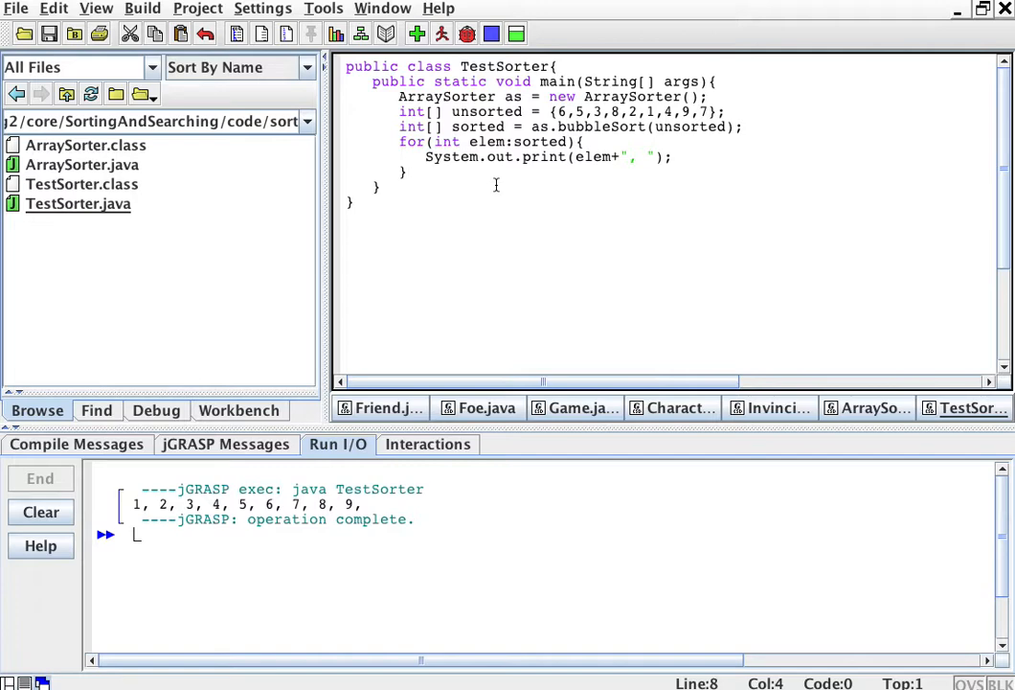
pyautogui.moveTo(692, 174)
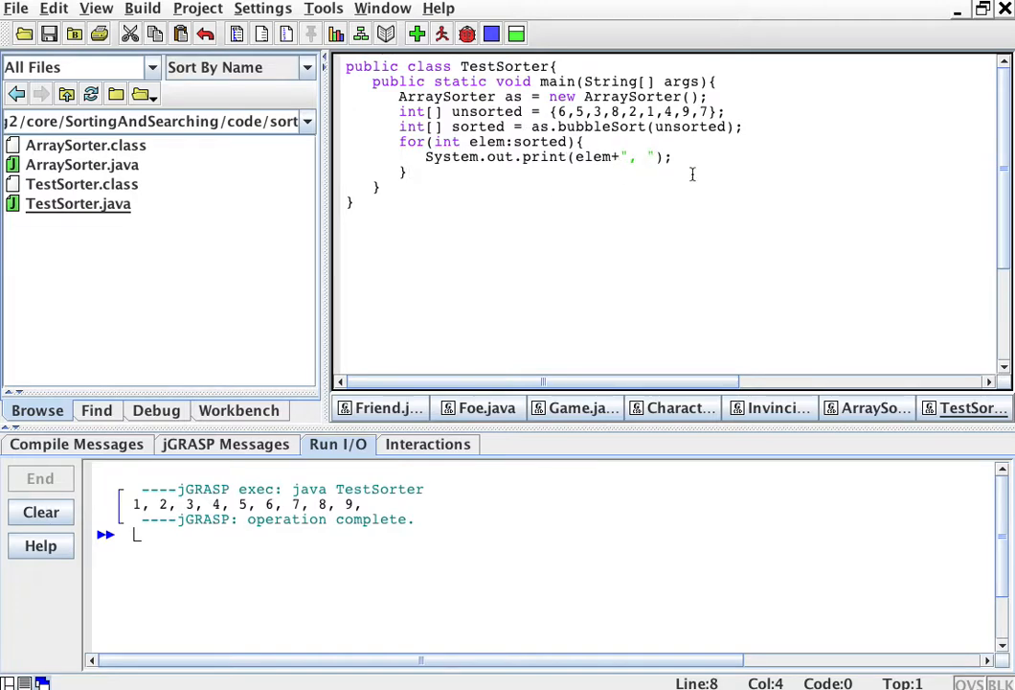
pyautogui.moveTo(674, 166)
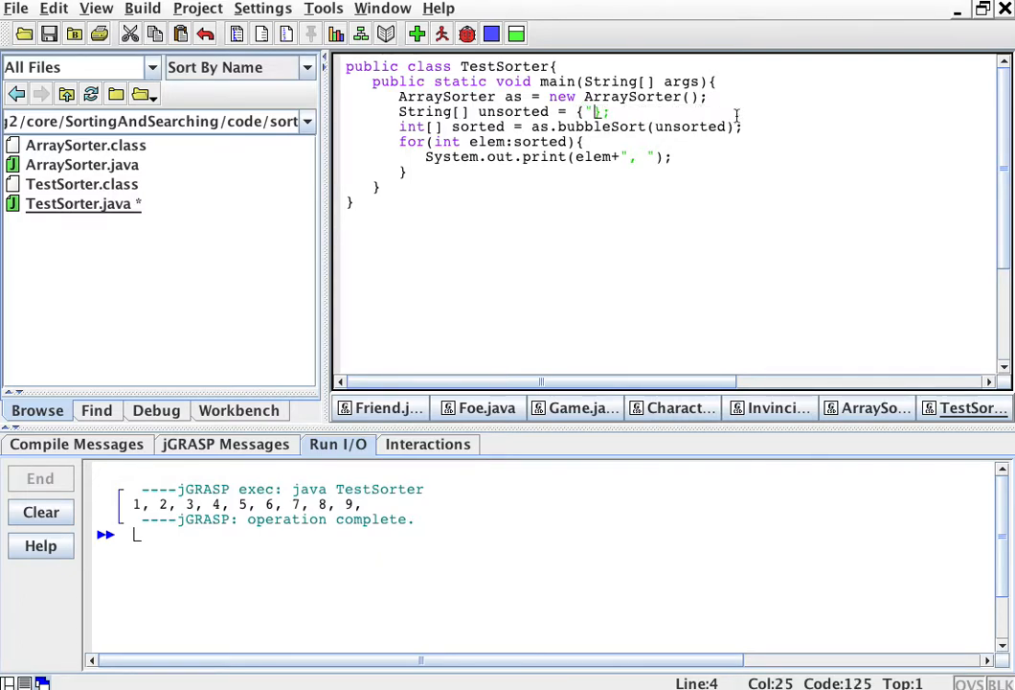
# Step: Set unsorted to String[] {"Jones","Alvarez","Zappa","McCarthy"} and sorted to as.bubbleSortStr(unsorted)
pyautogui.write('"Jones",')
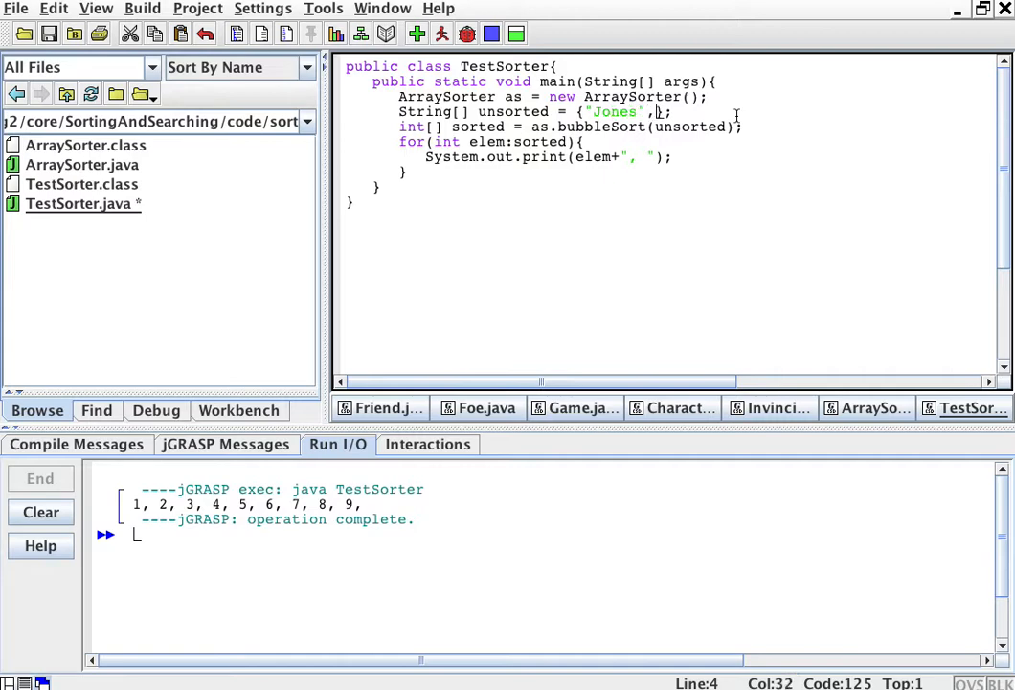
pyautogui.write('"A')
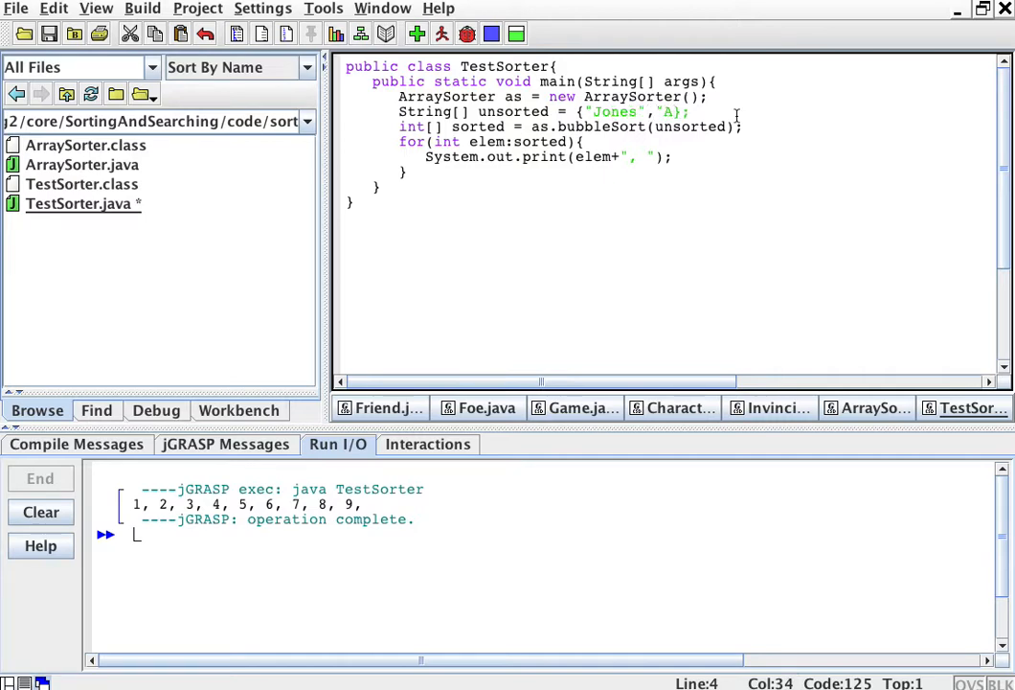
pyautogui.write('lvarez",')
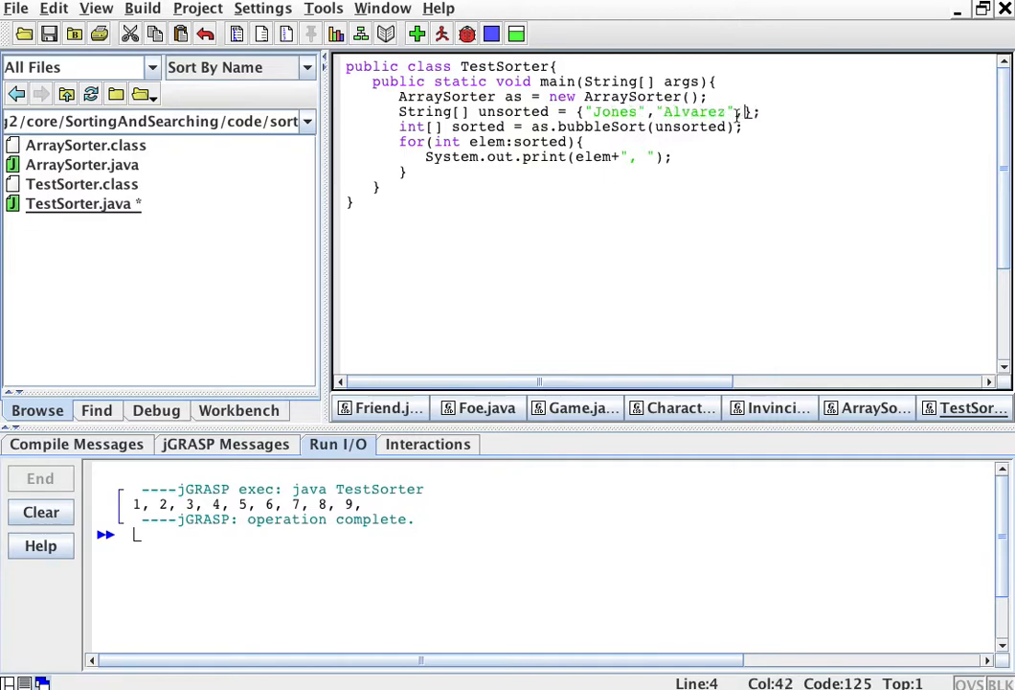
pyautogui.write('r')
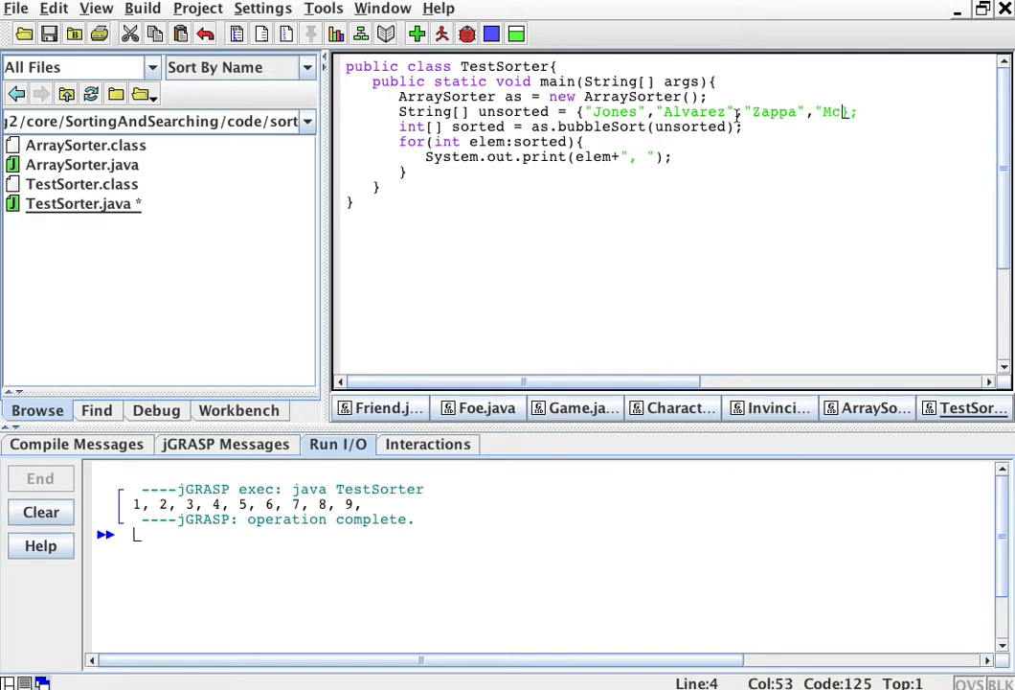
pyautogui.write('Carthy')
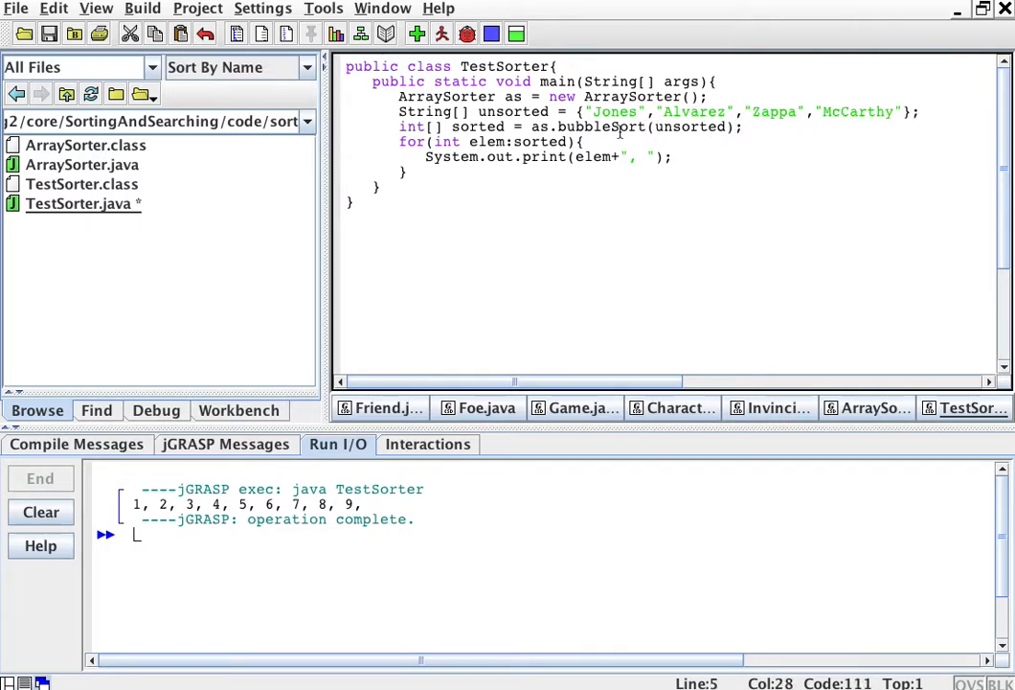
pyautogui.write('String')
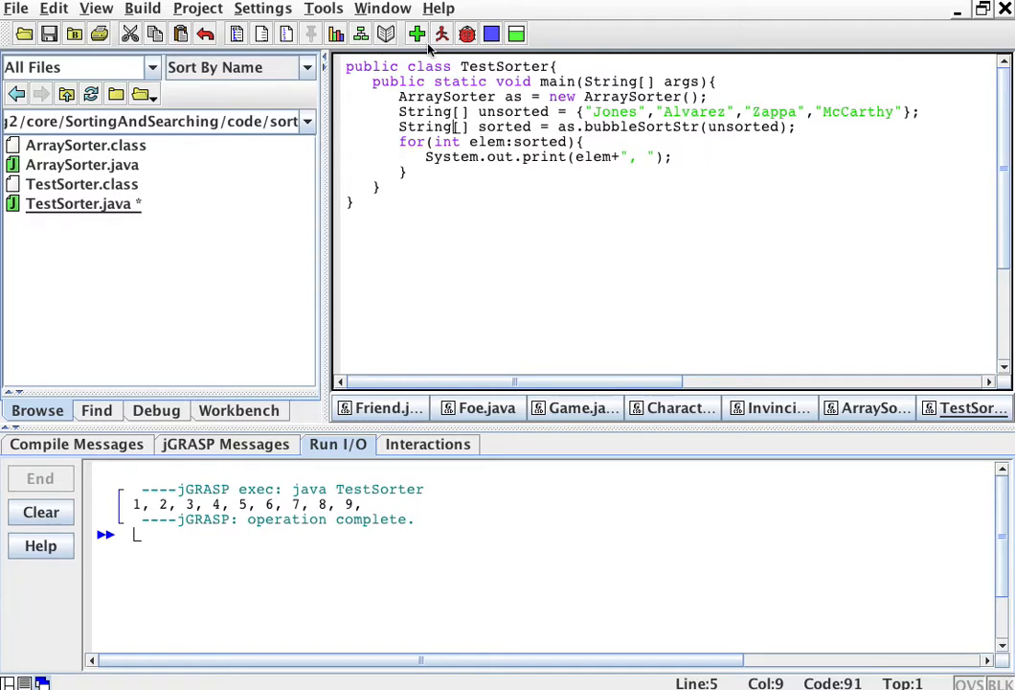
# Step: Change the print loop to for(String elem:sorted), compile and run TestSorter to print Alvarez, Jones, McCarthy, Zappa
pyautogui.click(418, 35)
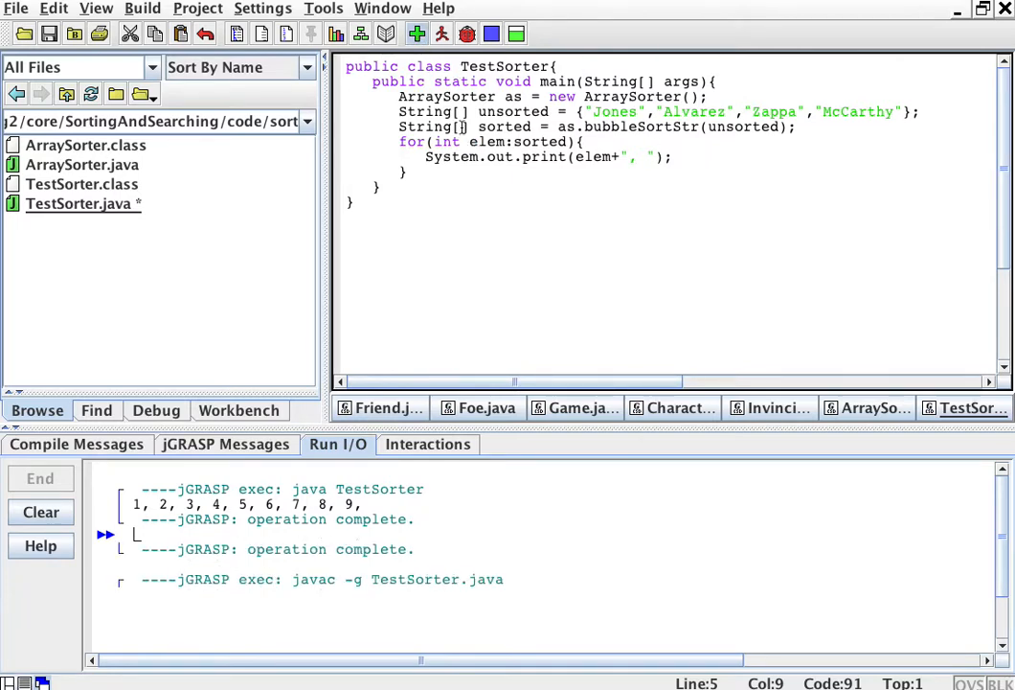
pyautogui.click(440, 34)
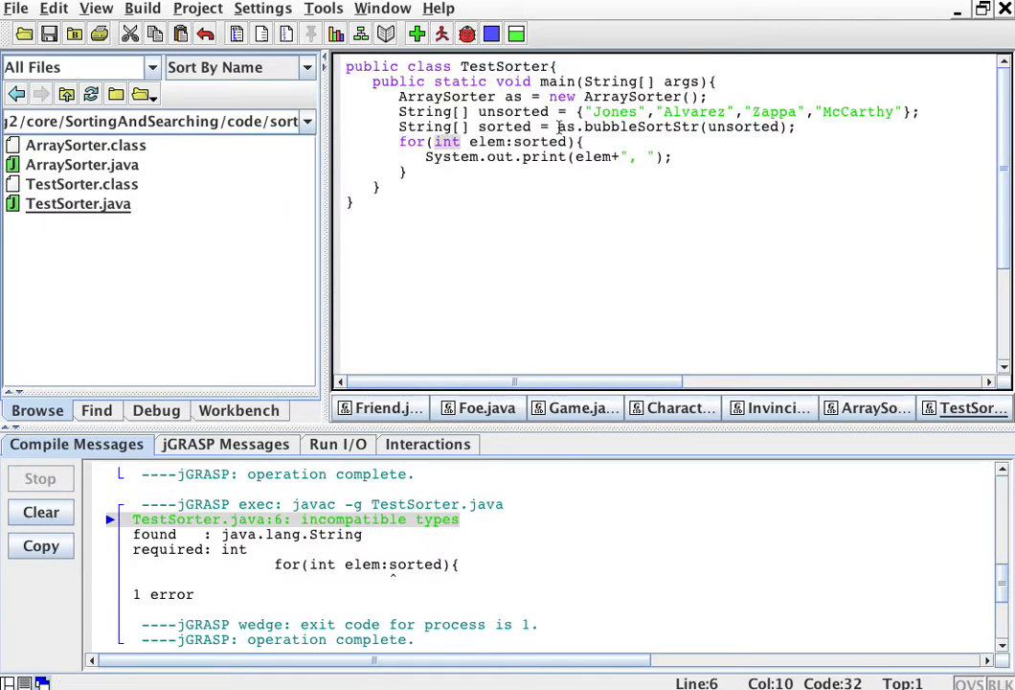
pyautogui.write('String')
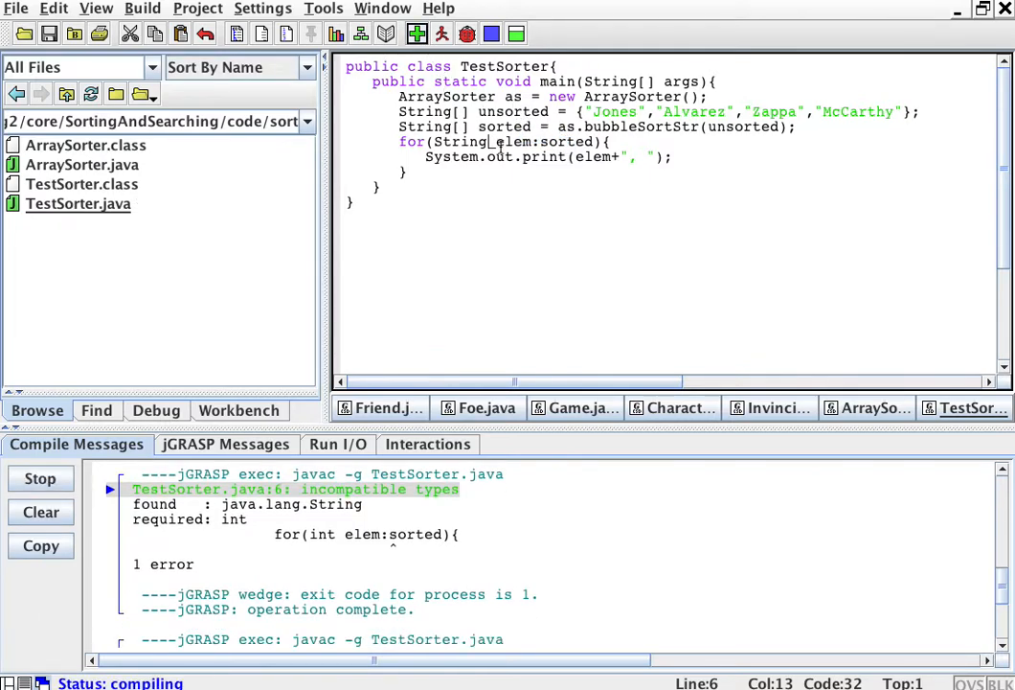
pyautogui.click(441, 35)
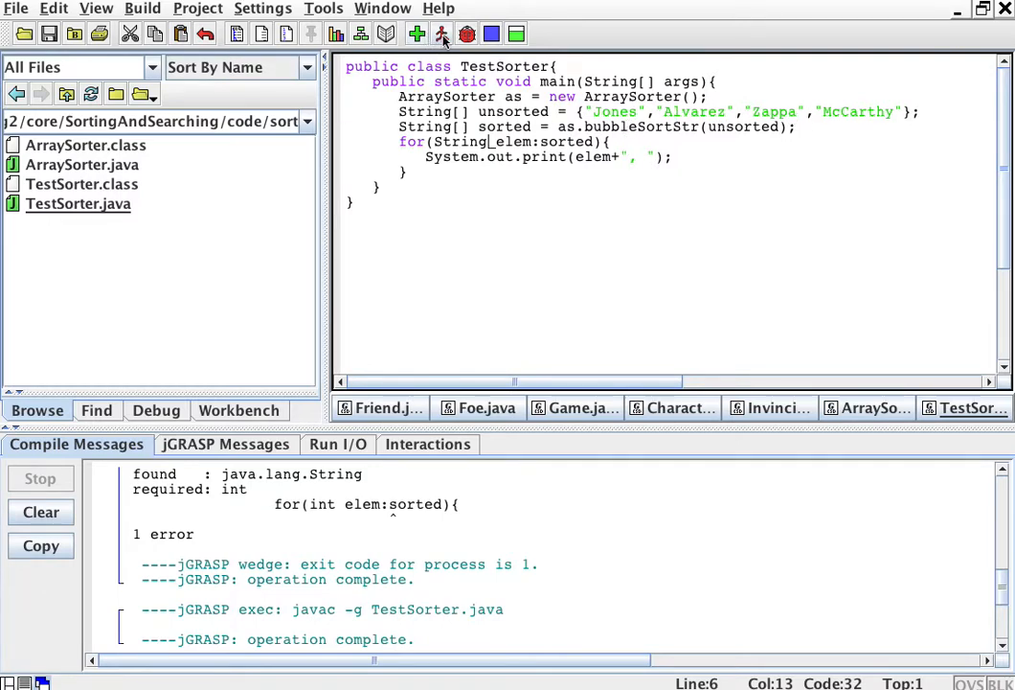
pyautogui.click(441, 35)
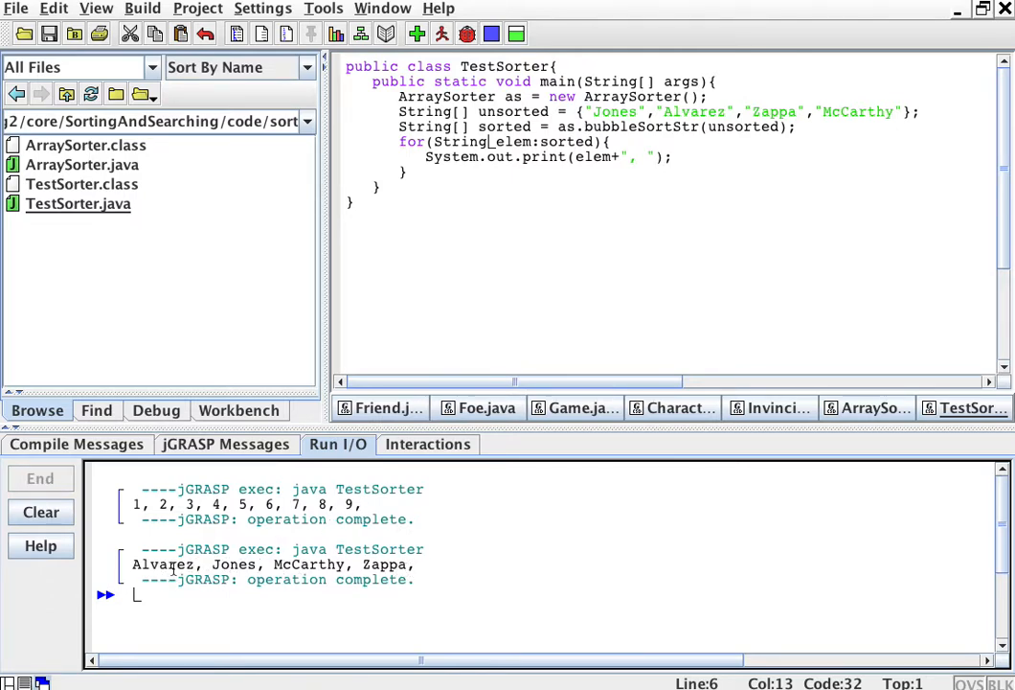
pyautogui.moveTo(600, 318)
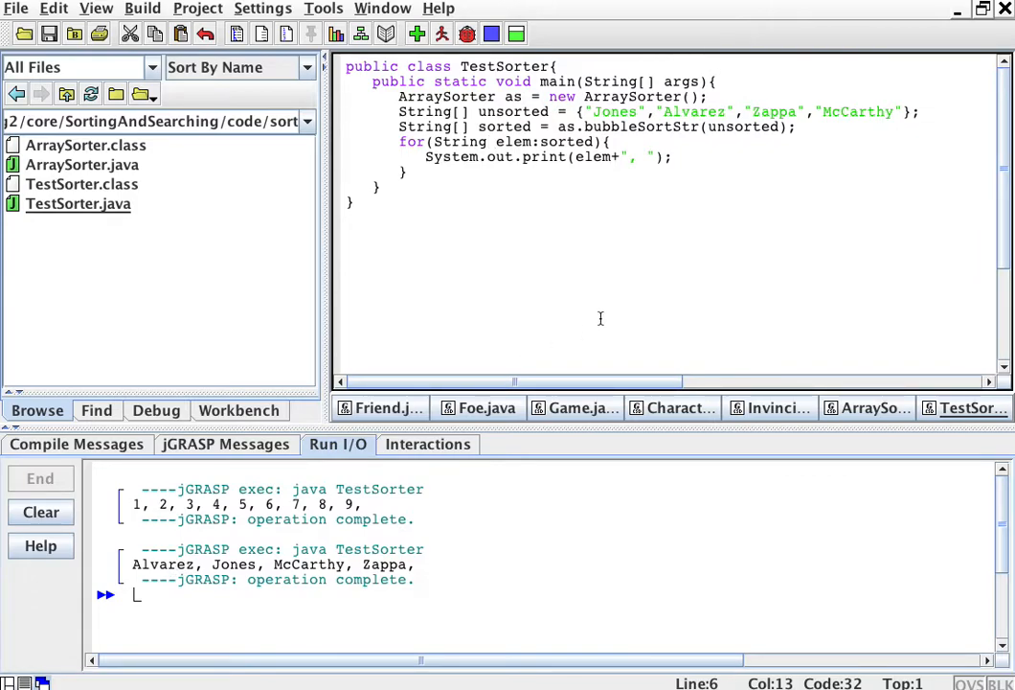
pyautogui.moveTo(873, 409)
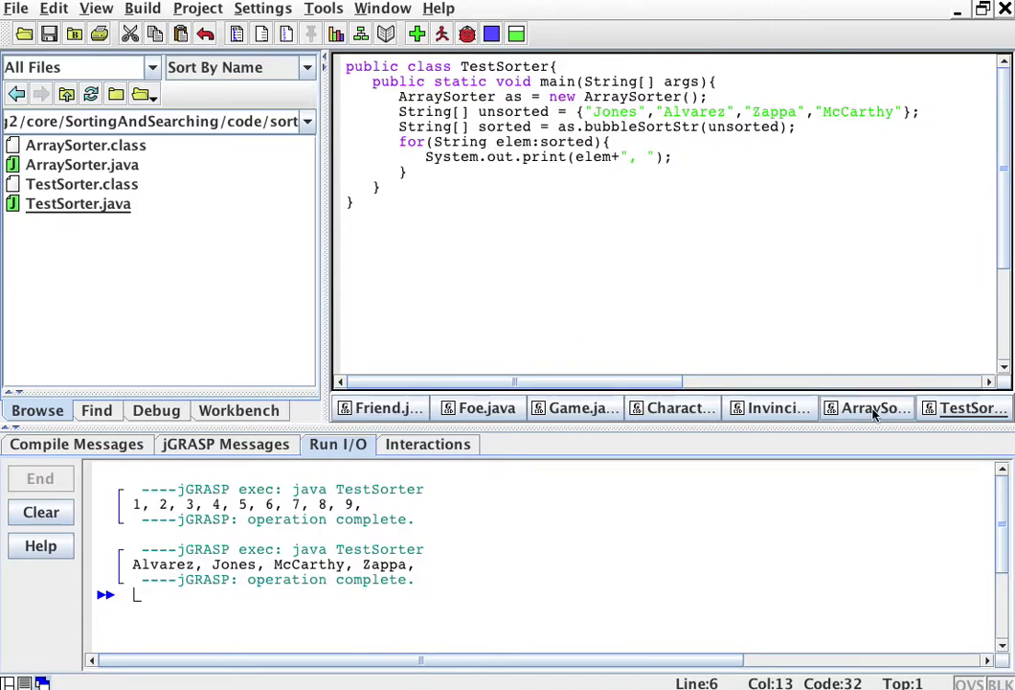
# Step: In ArraySorter after the pass loop, start a loop for(String elem:arr){
pyautogui.click(870, 407)
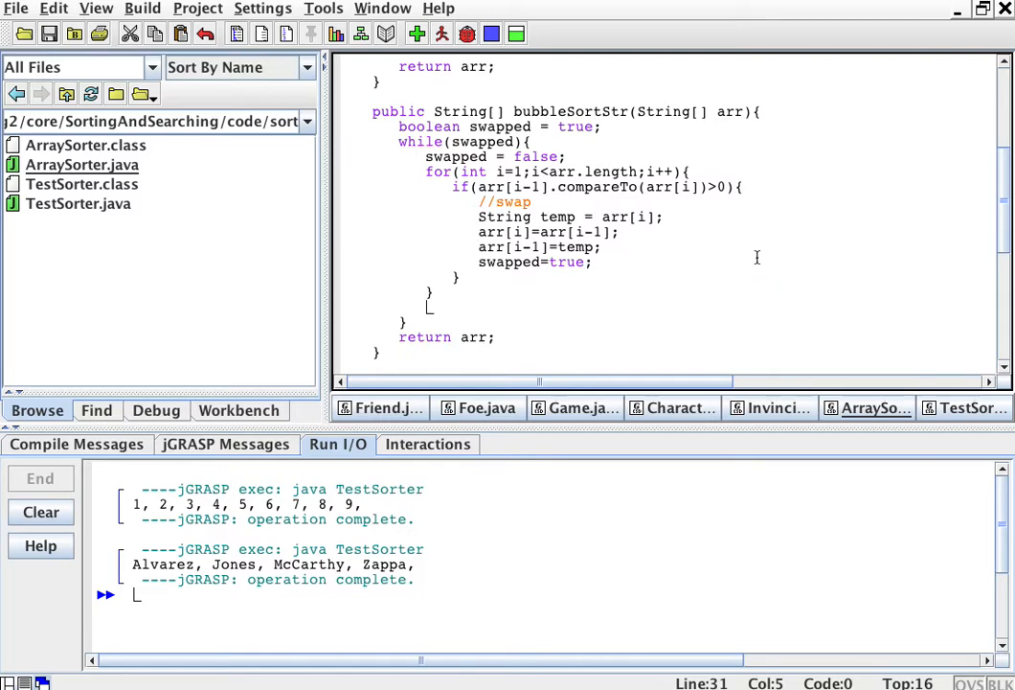
pyautogui.write('for(')
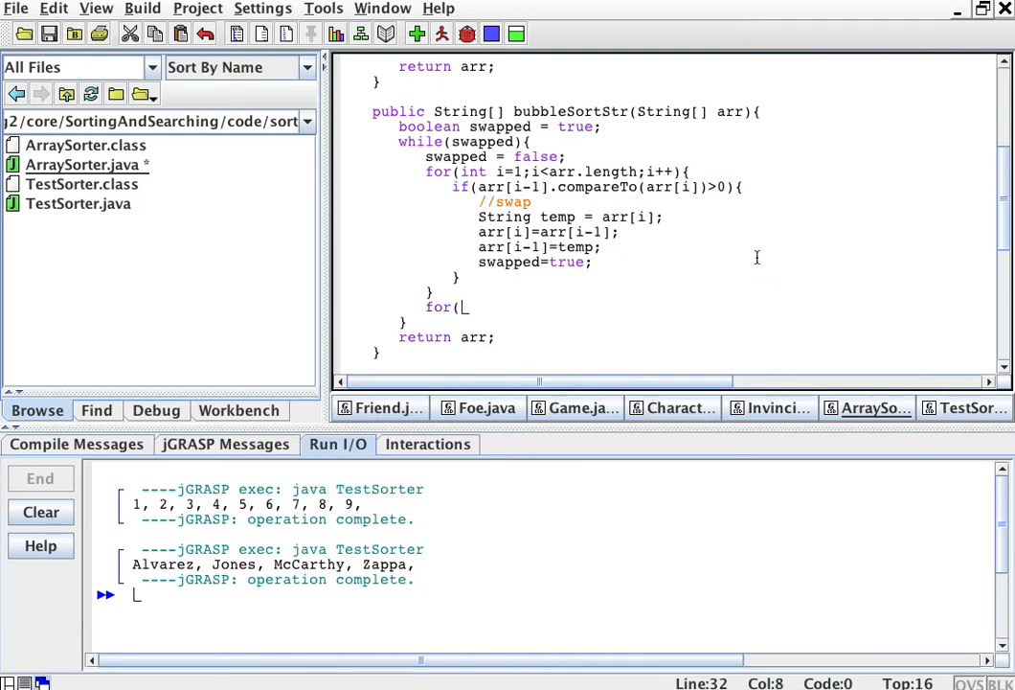
pyautogui.write('String elem')
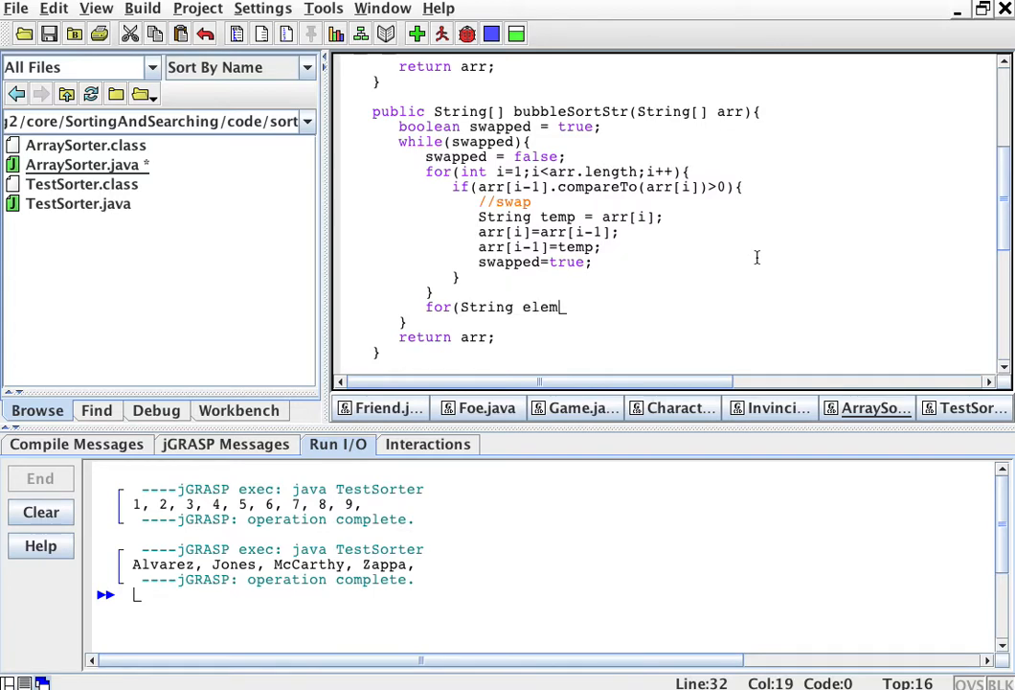
pyautogui.write(':')
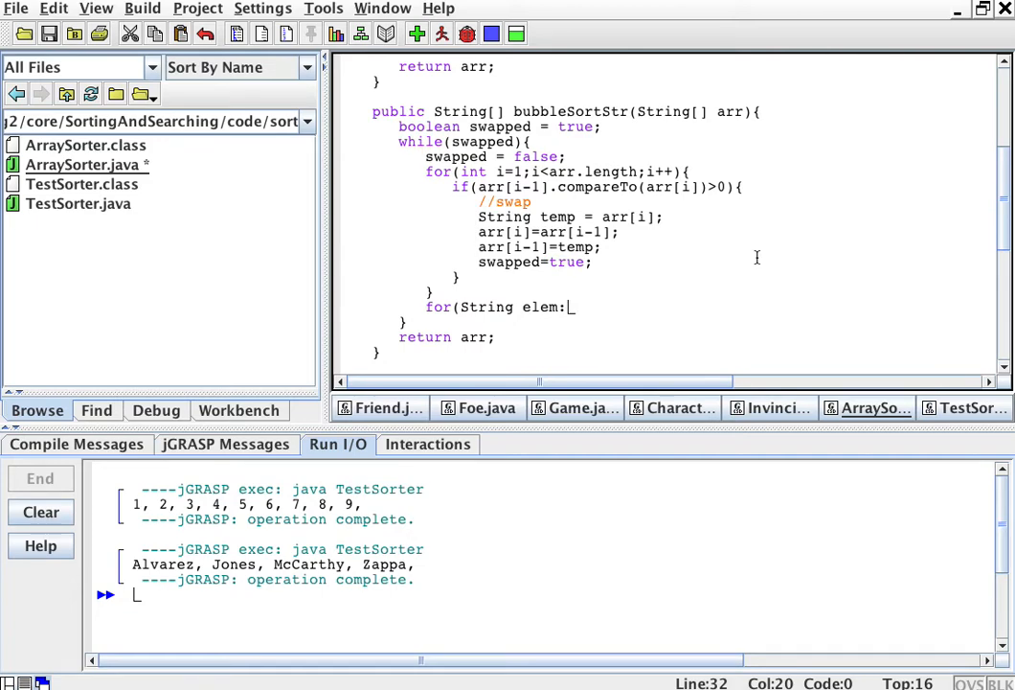
pyautogui.write('arr')
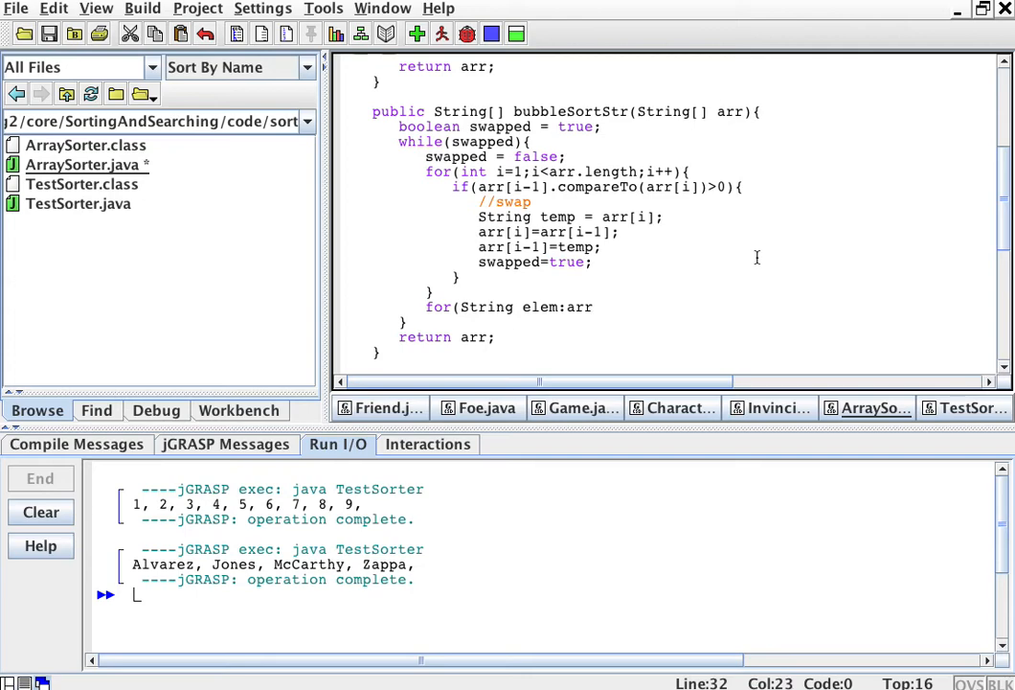
pyautogui.write('{')
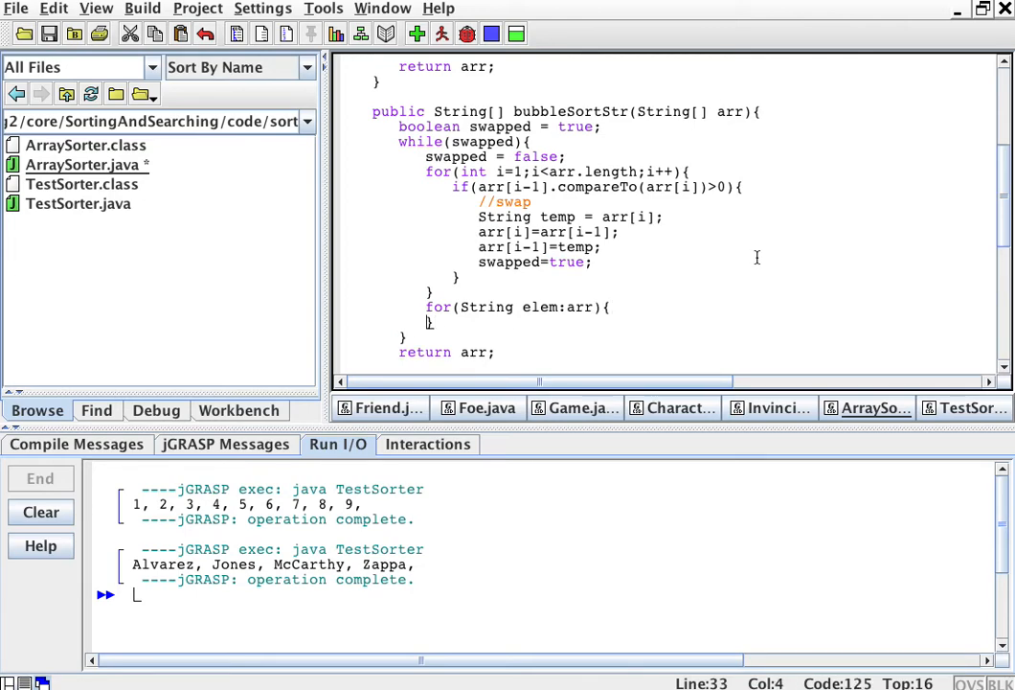
# Step: Inside that loop print each element followed by a dash with System.out.println(elem+"-");
pyautogui.write('System')
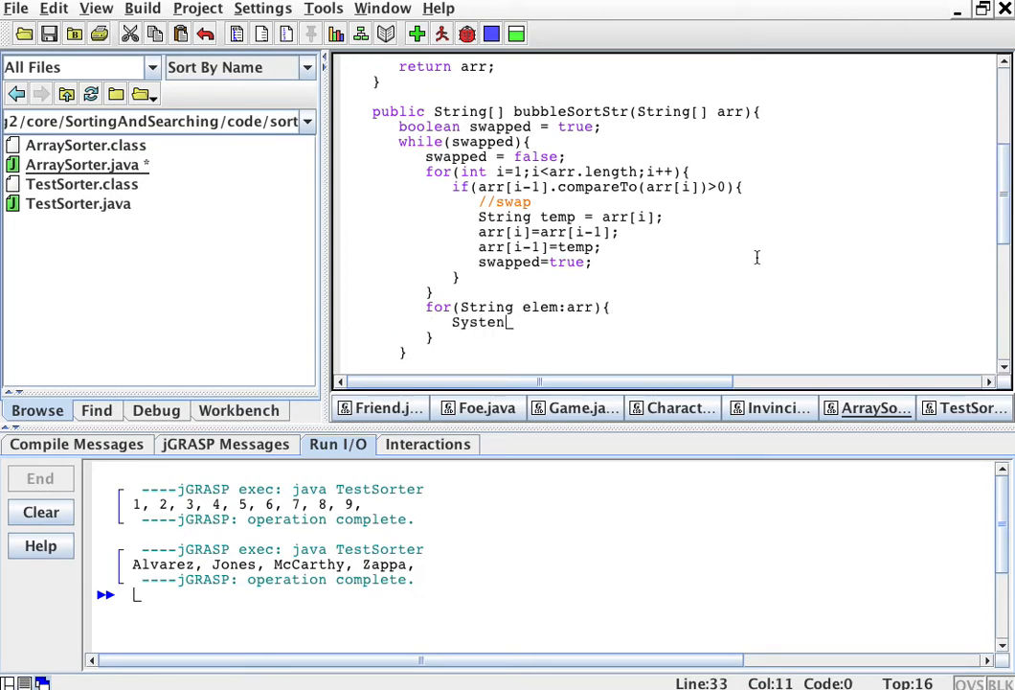
pyautogui.press('BackSpace')
pyautogui.write('m.out.print')
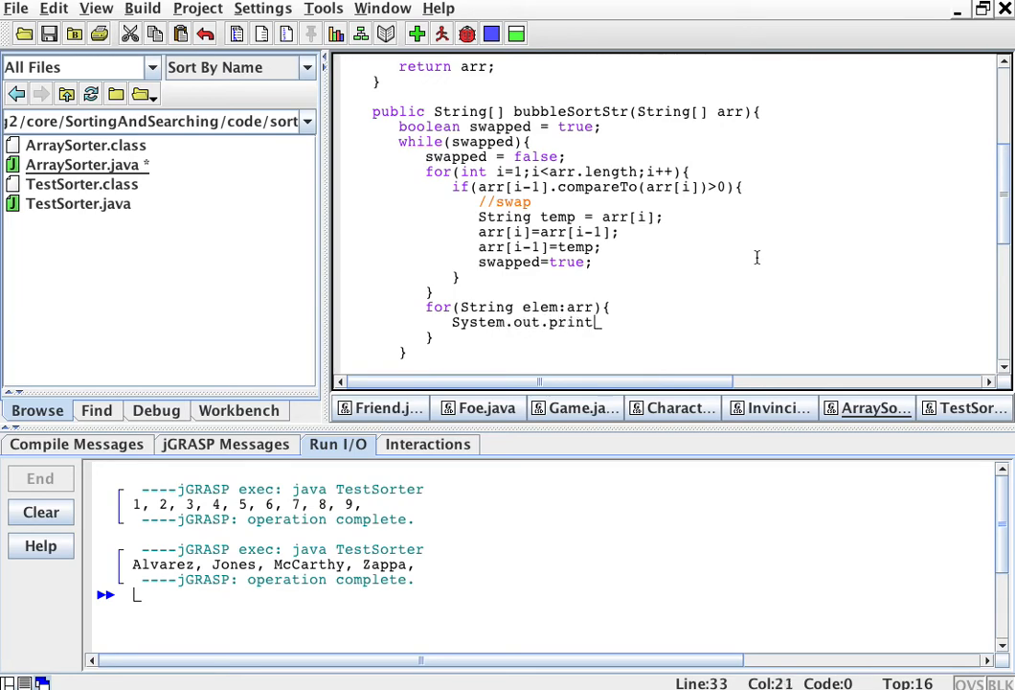
pyautogui.write('ln(elem+"')
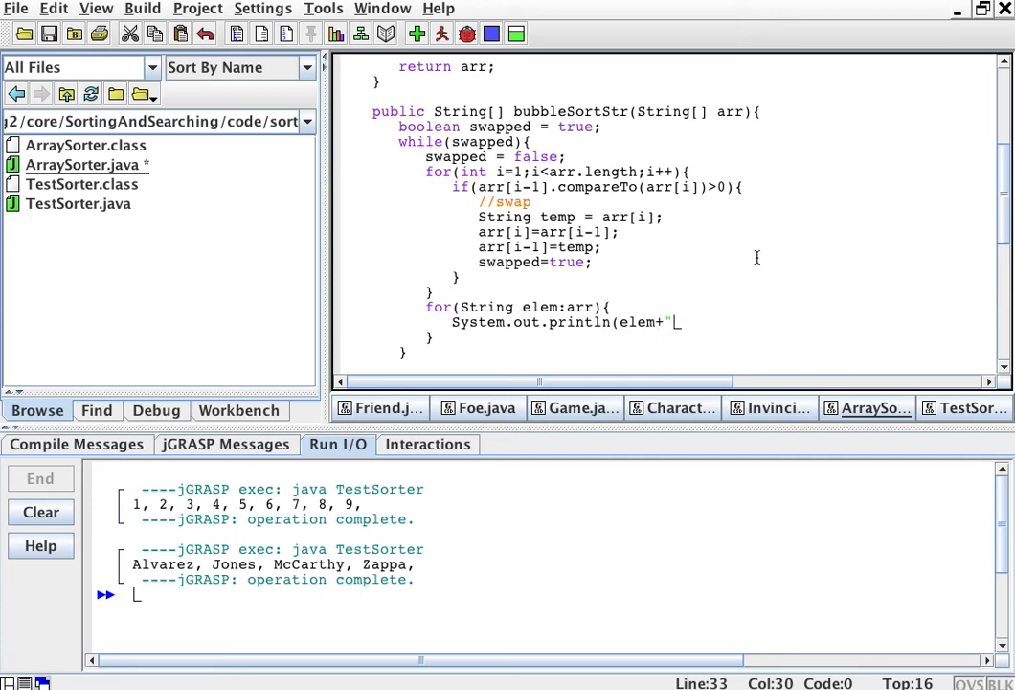
pyautogui.write('-"')
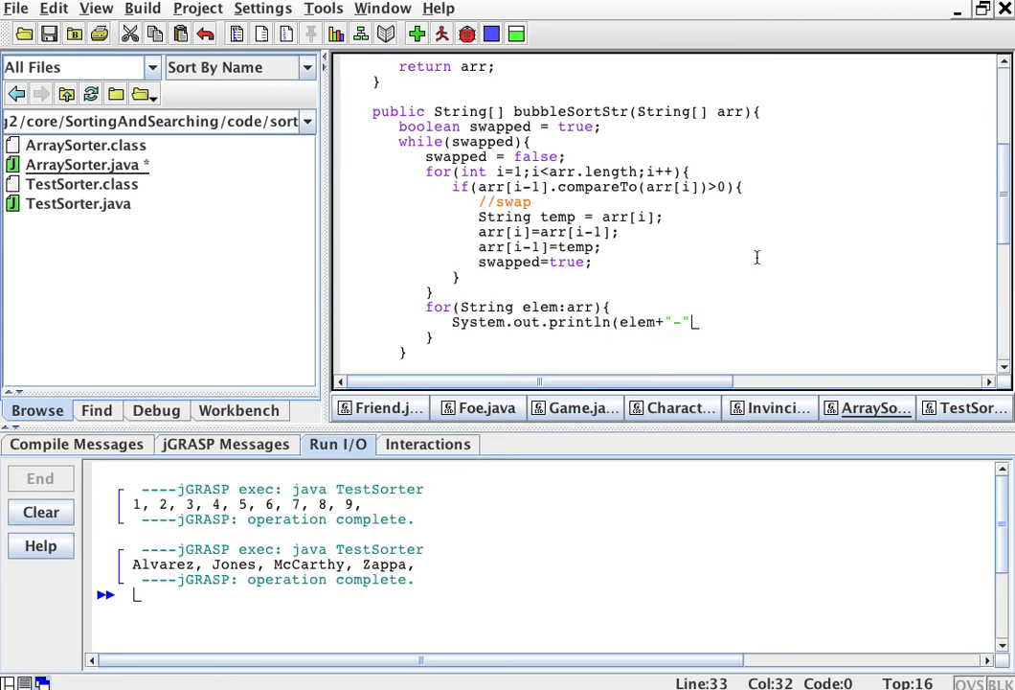
pyautogui.write(');')
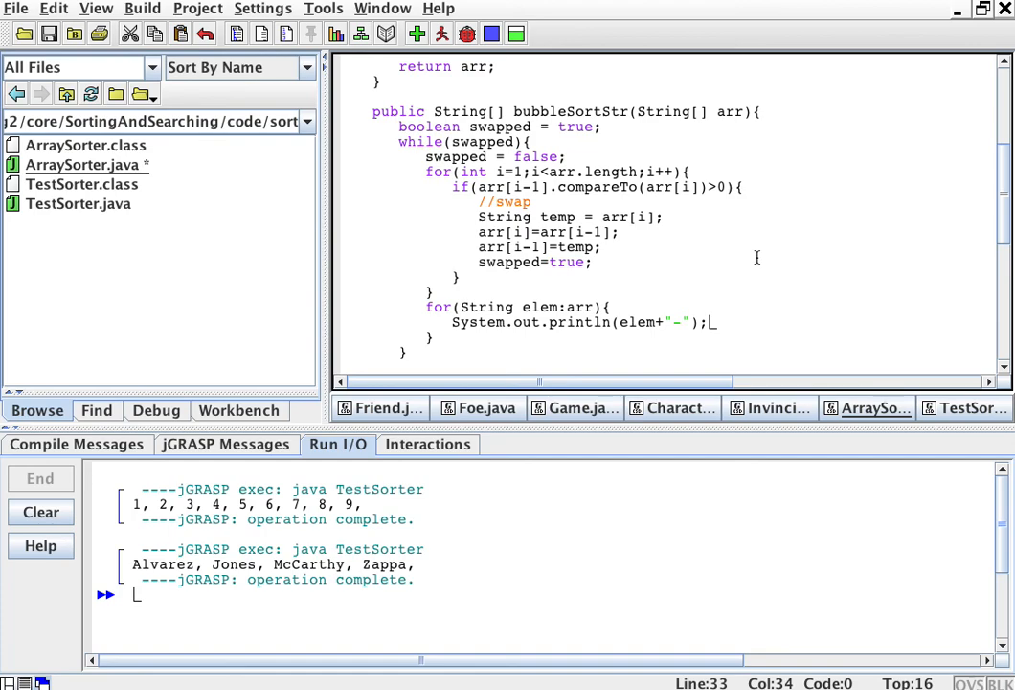